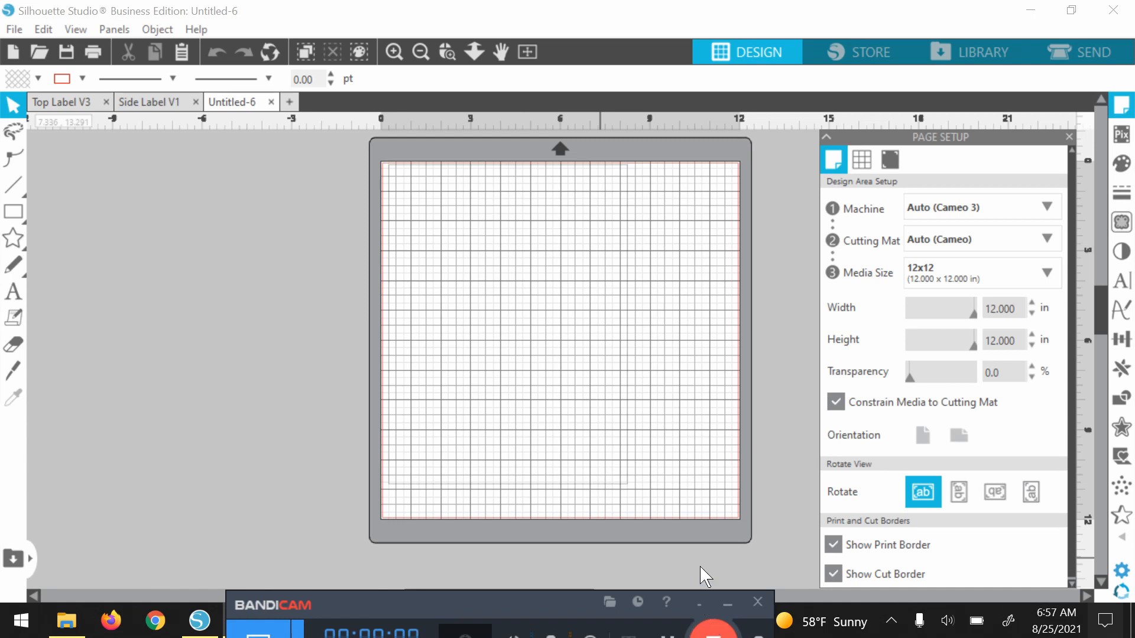
mouse_move(560, 262)
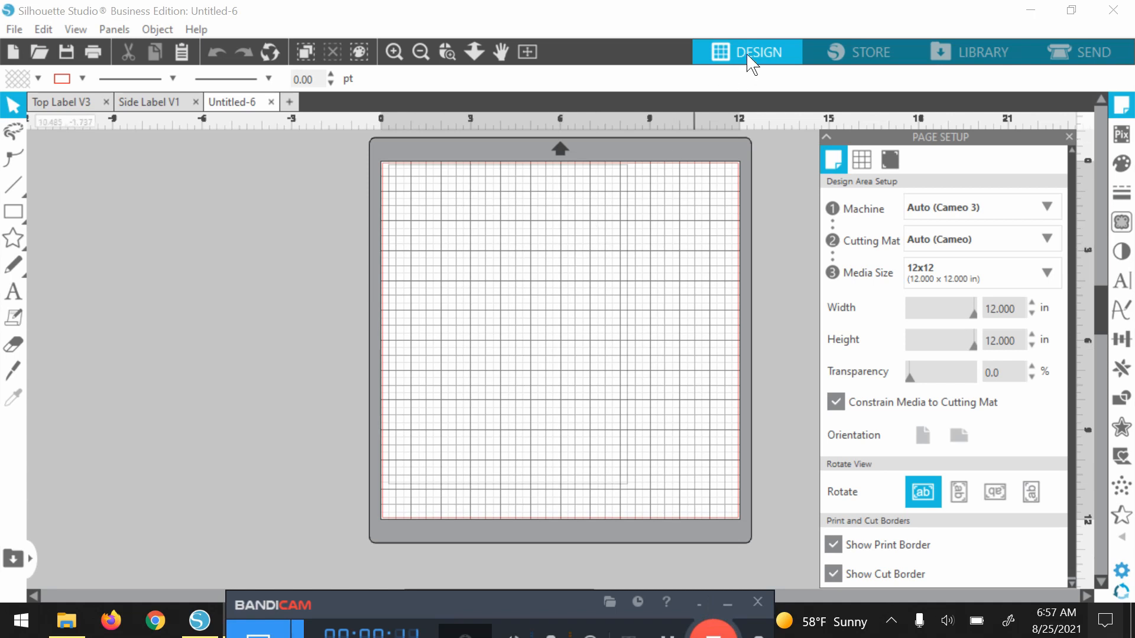
mouse_move(753, 61)
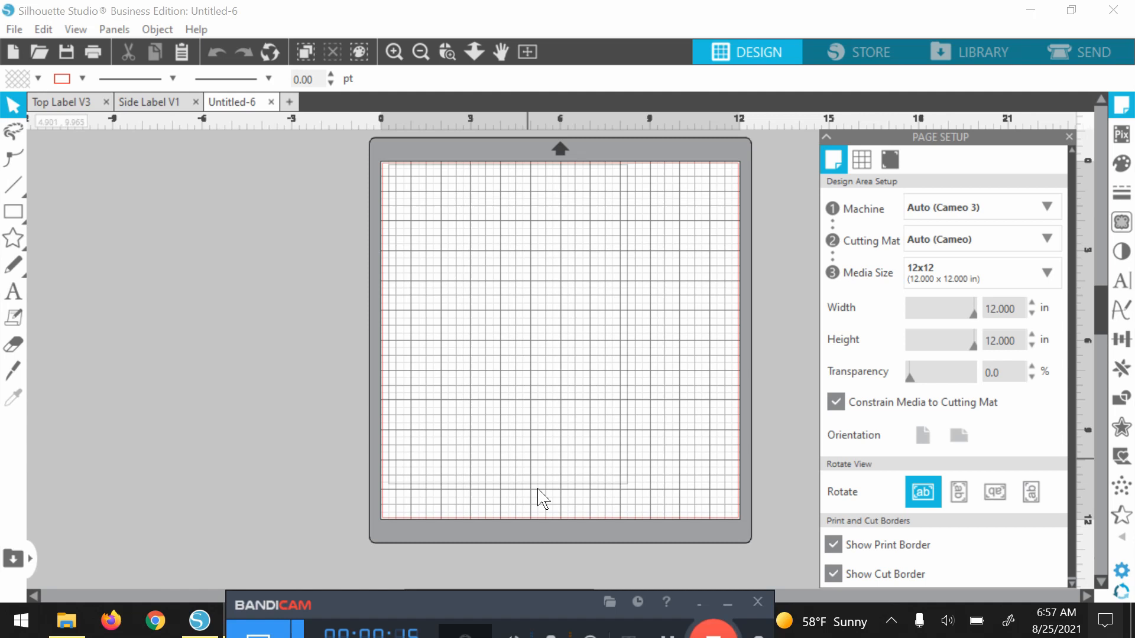
mouse_move(553, 202)
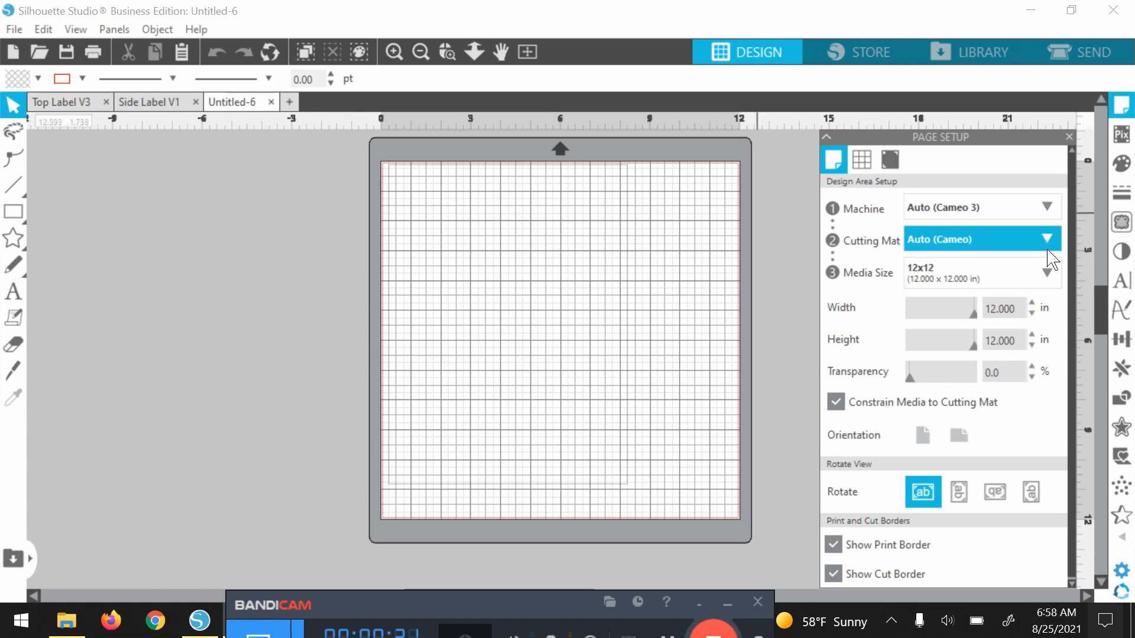
mouse_move(1120, 281)
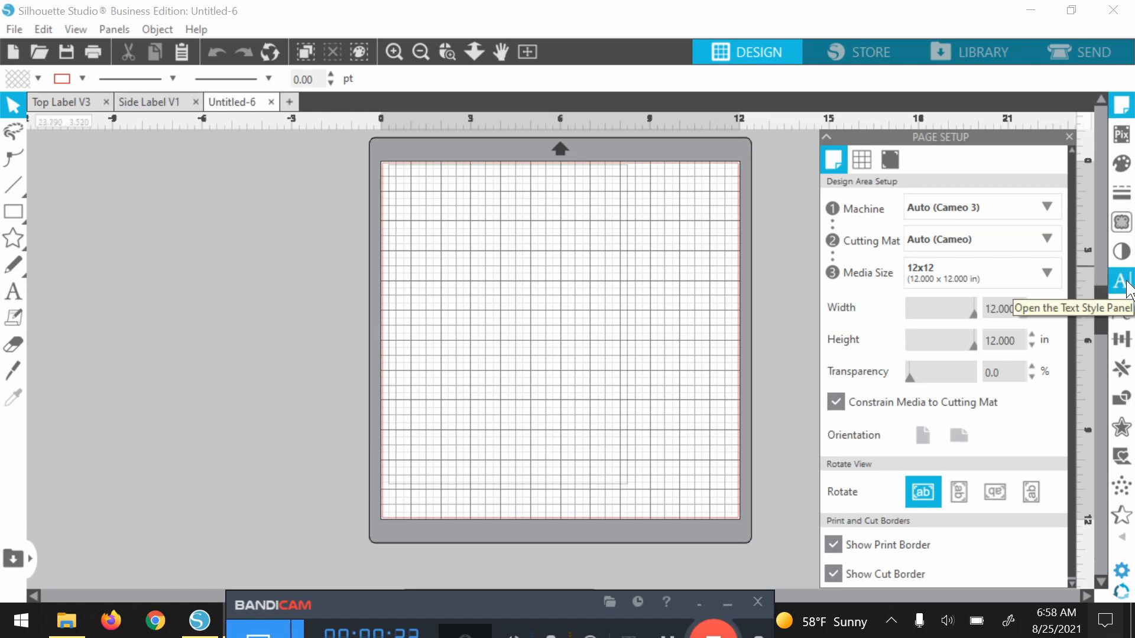
- Show the Text Style settings and scroll the font list down to the C fonts
left_click(1121, 281)
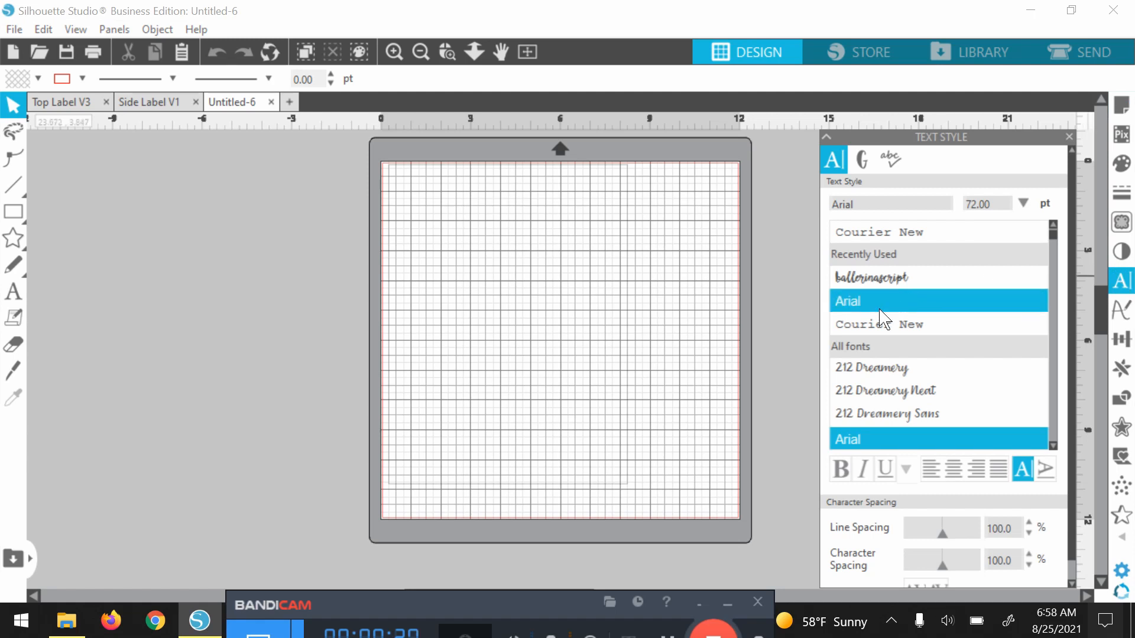
scroll("down", 3)
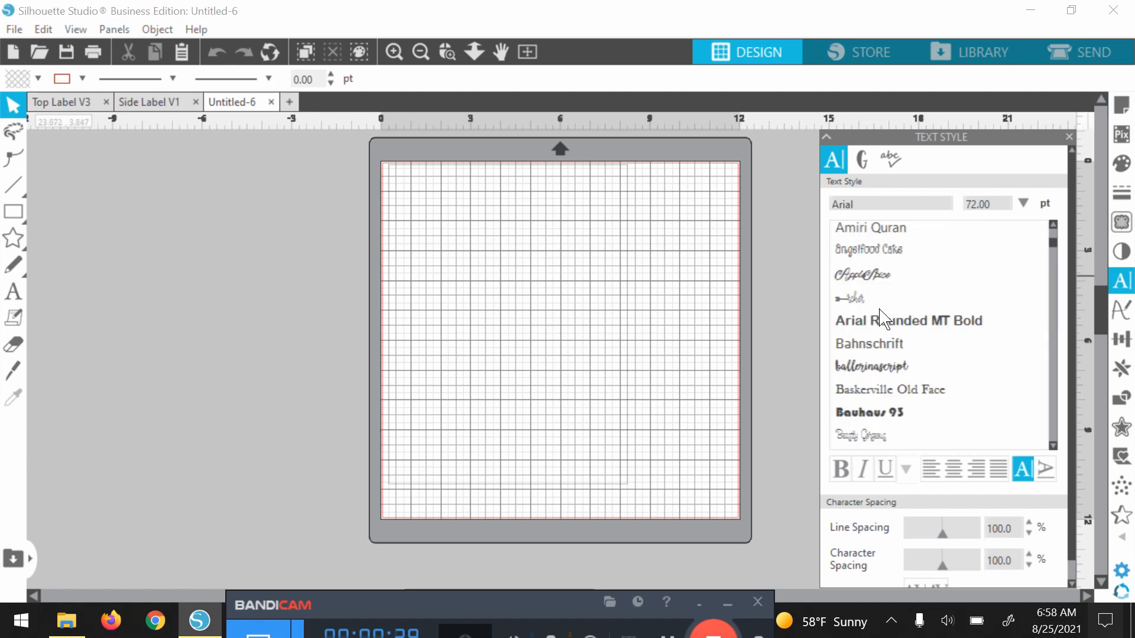
scroll("down", 3)
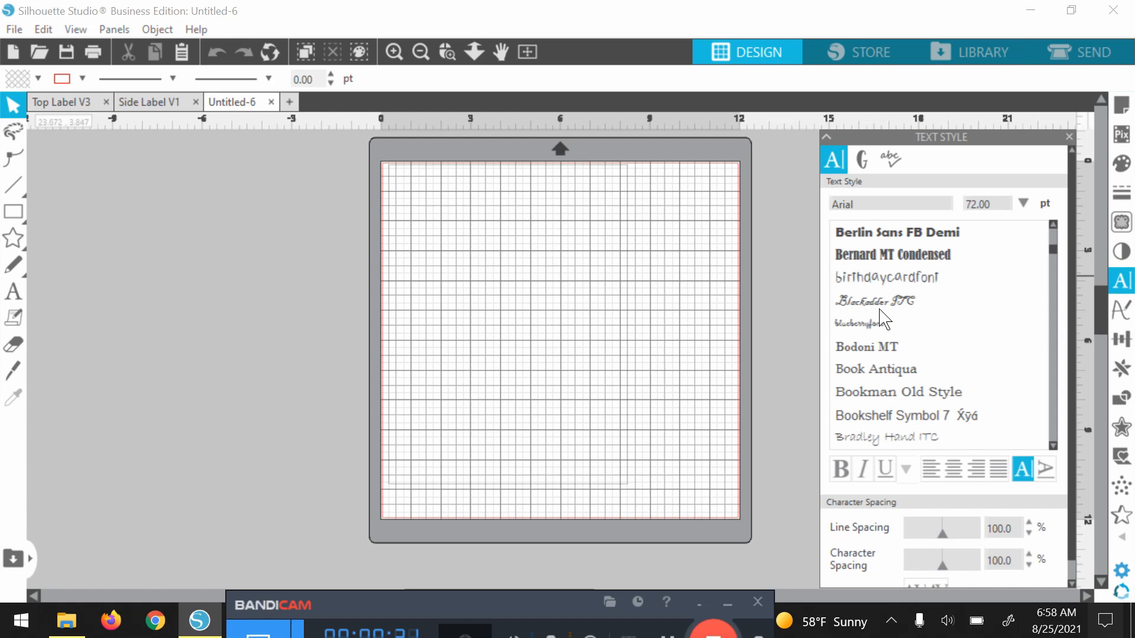
scroll("down", 3)
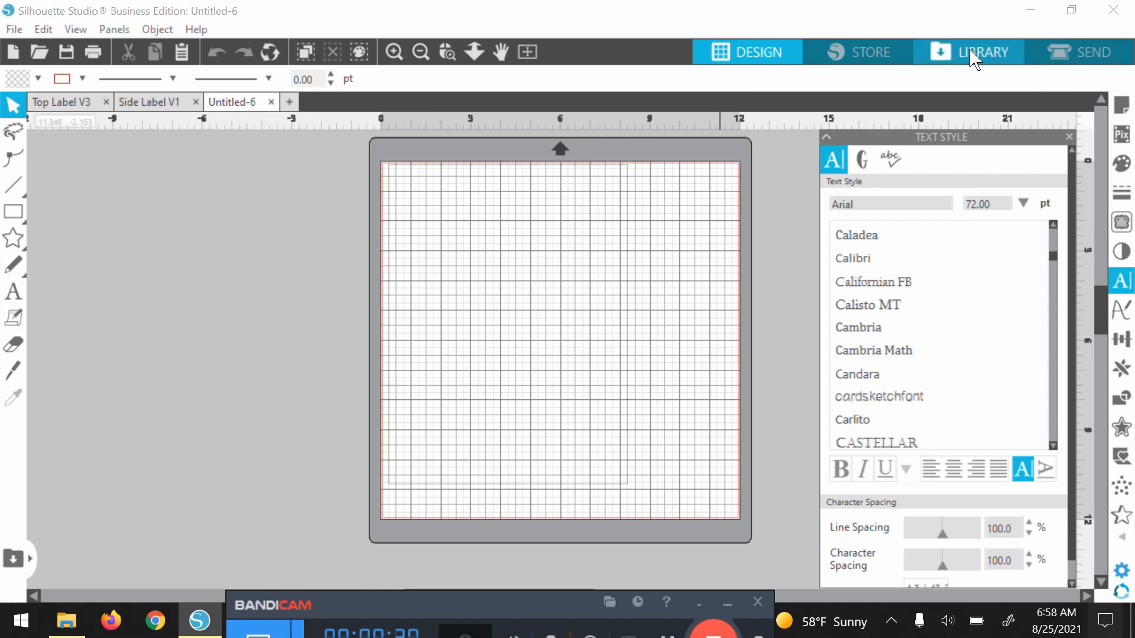
- Browse the Library's Fonts folder of 179 items down to the pn fonts
left_click(979, 52)
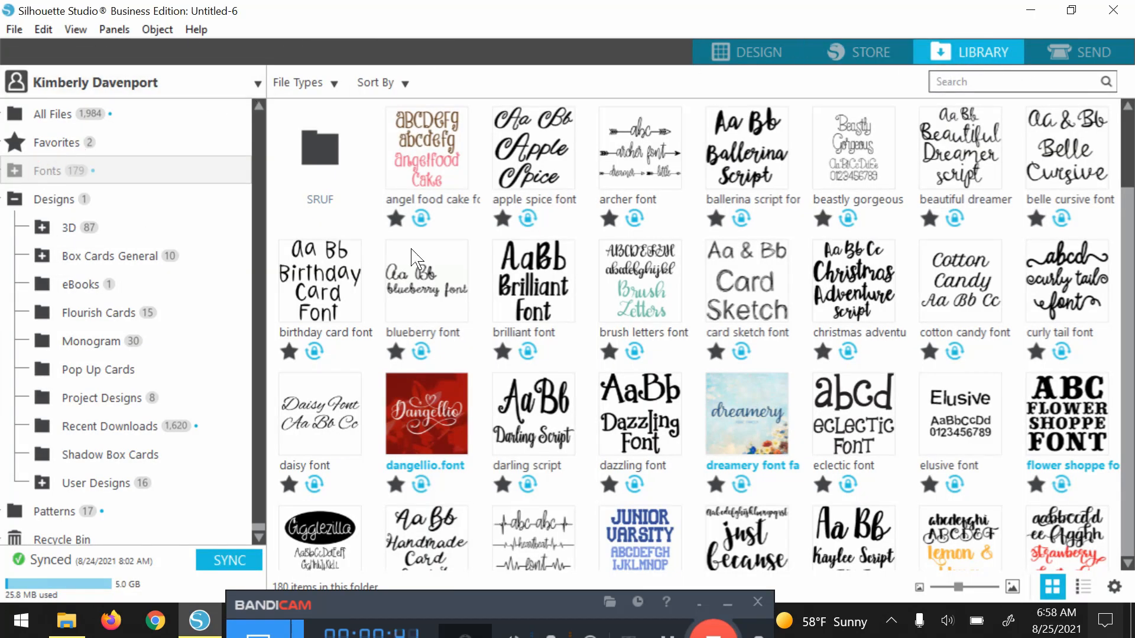
scroll("down", 3)
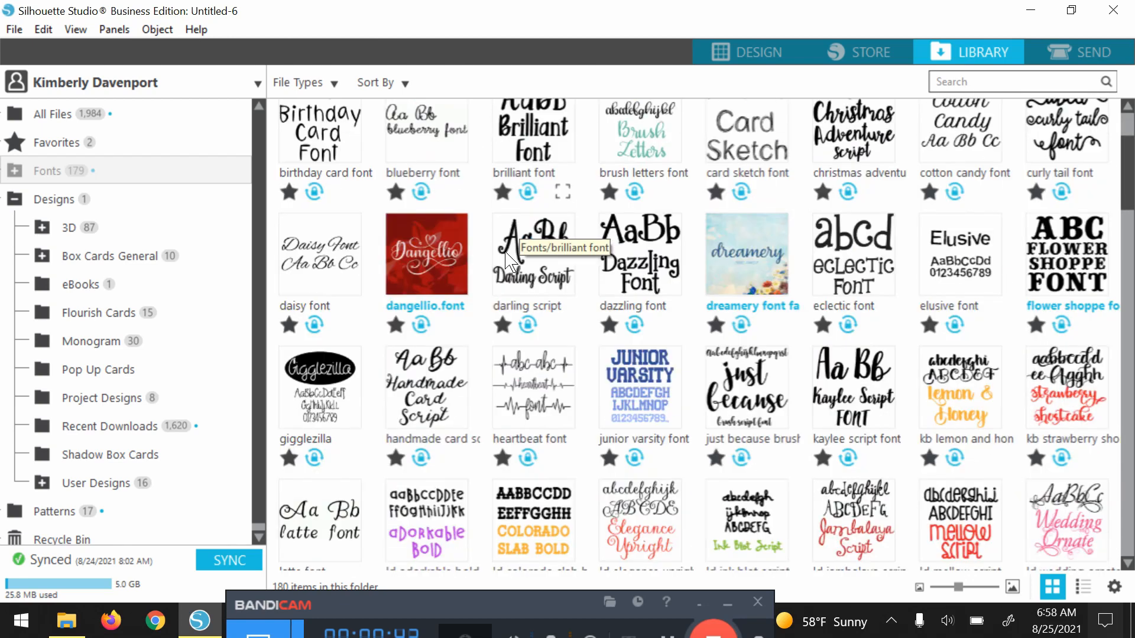
scroll("down", 3)
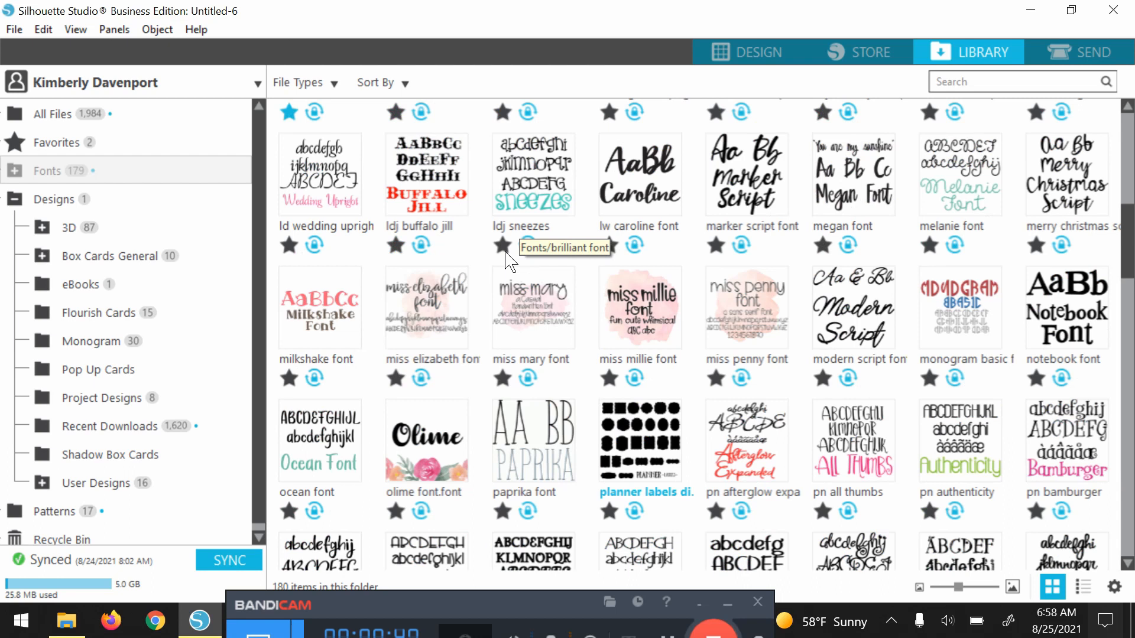
scroll("down", 3)
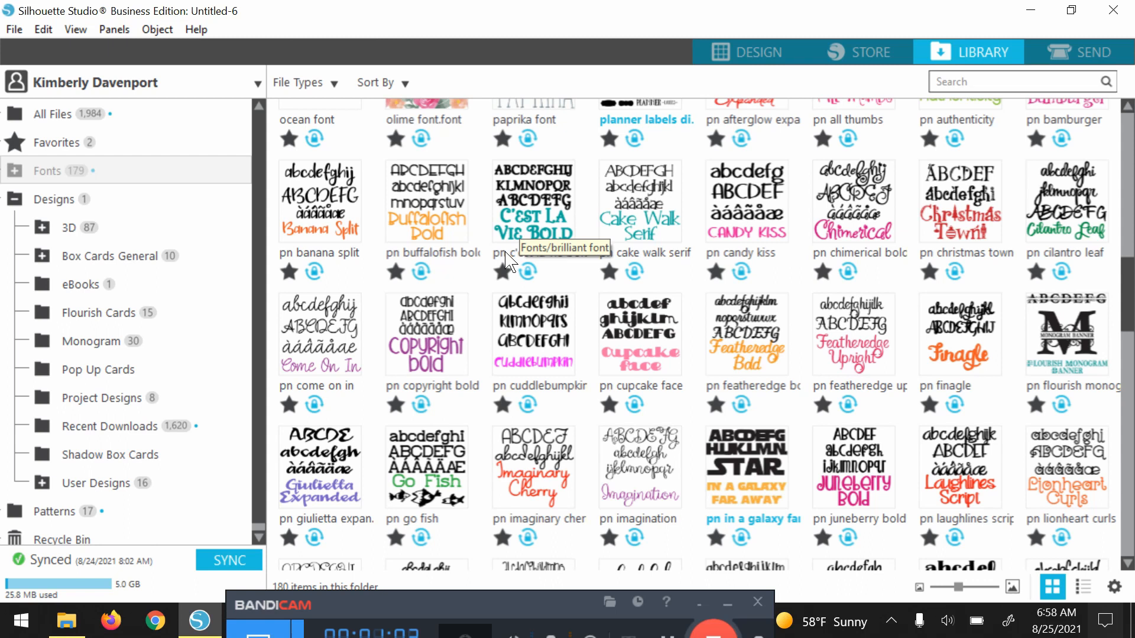
mouse_move(755, 52)
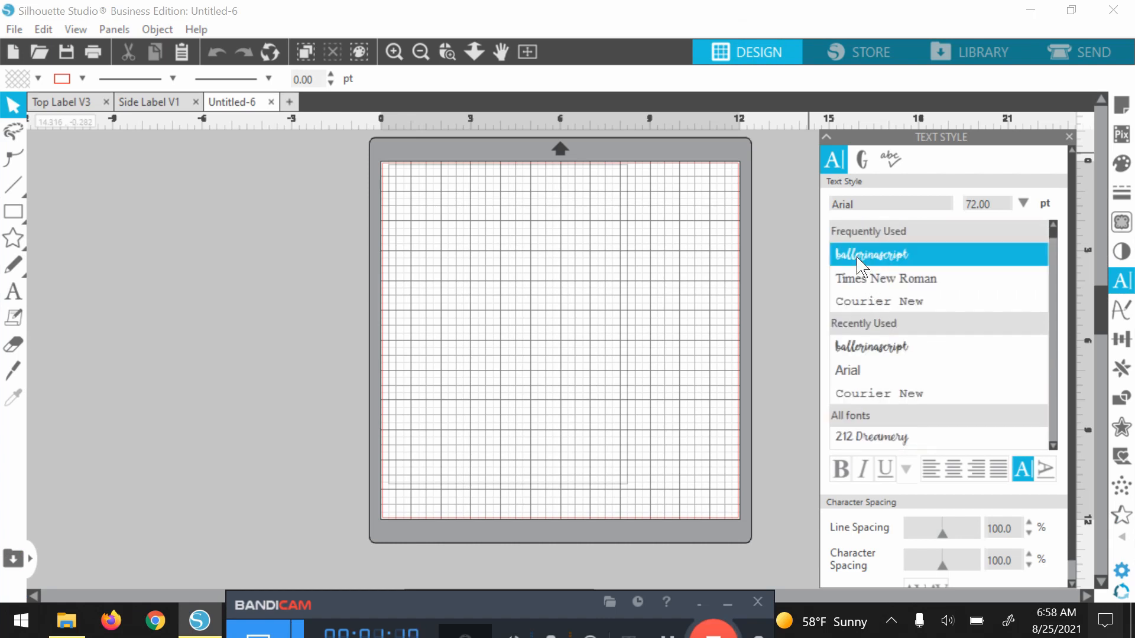
- Choose ballerinascript under Frequently Used as the text font at 72 pt
left_click(871, 254)
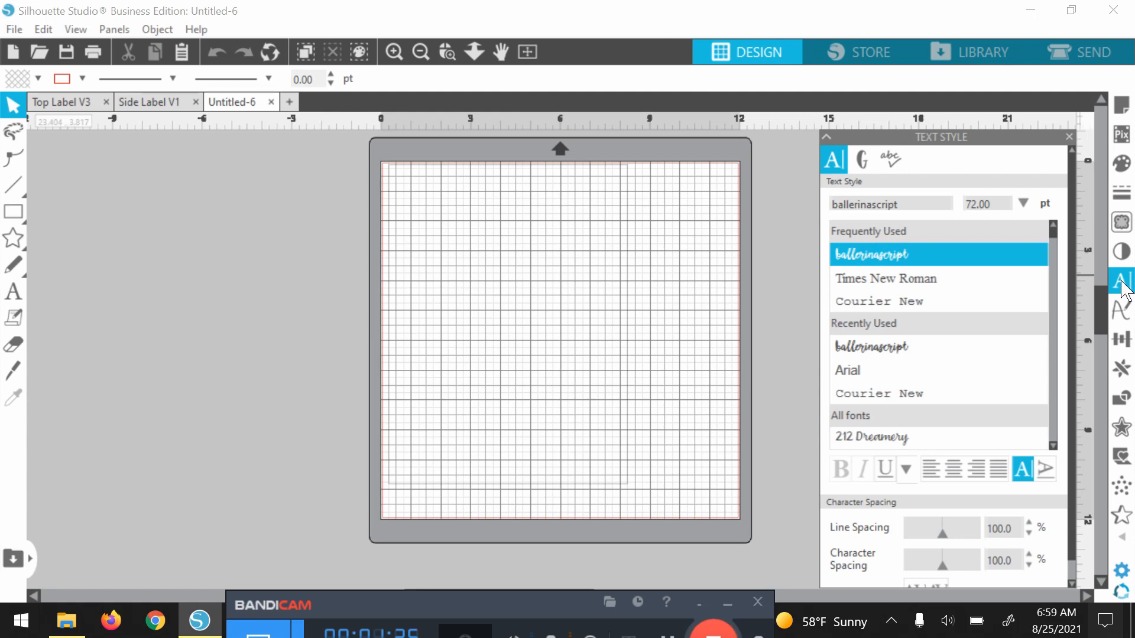
mouse_move(1121, 286)
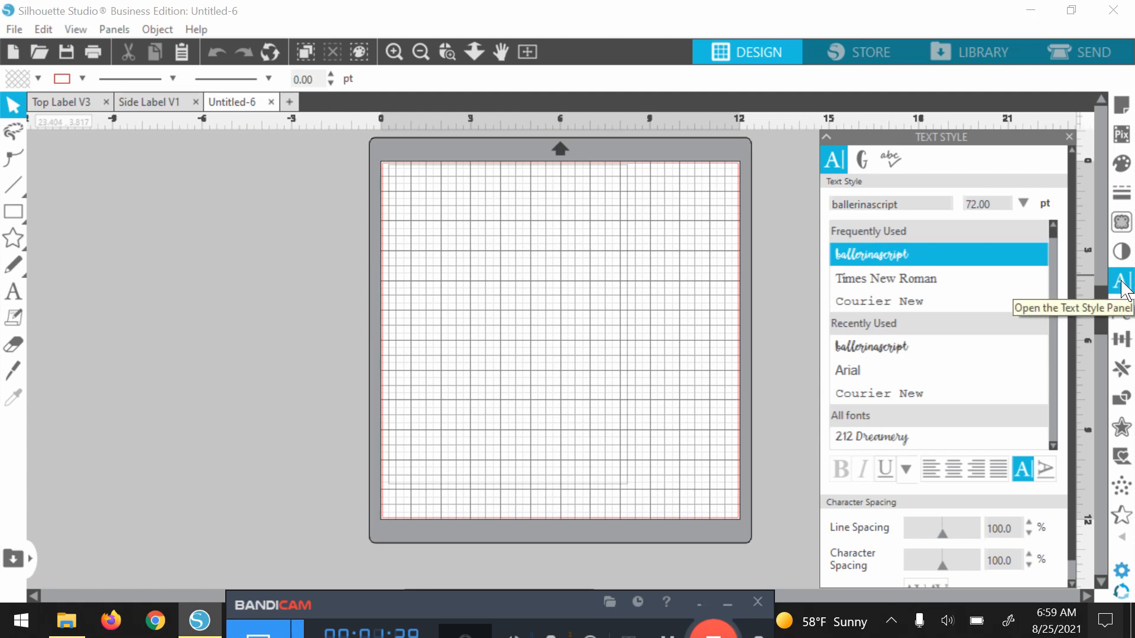
mouse_move(901, 242)
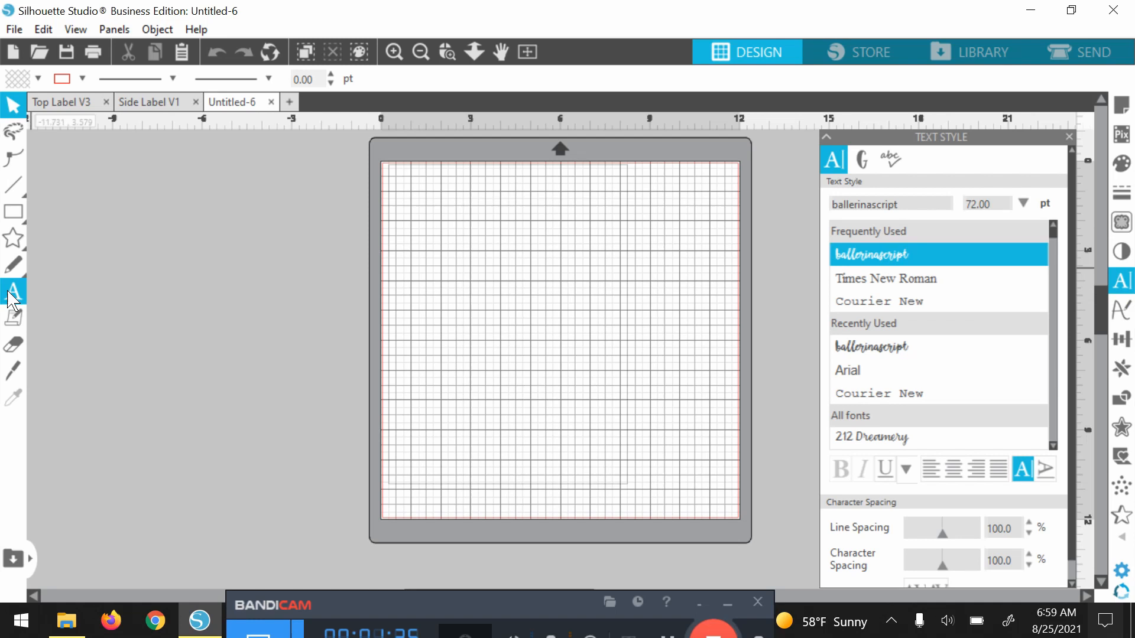
mouse_move(11, 293)
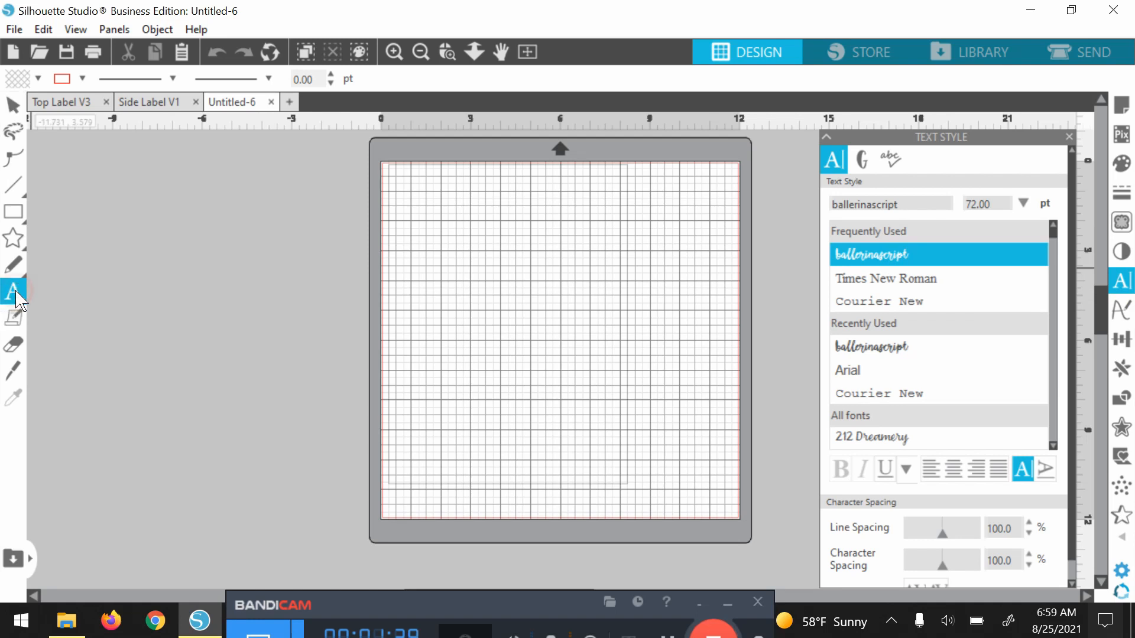
- Start a text box near the mat's top-left and enter 'flagstaffFun'
left_click(410, 220)
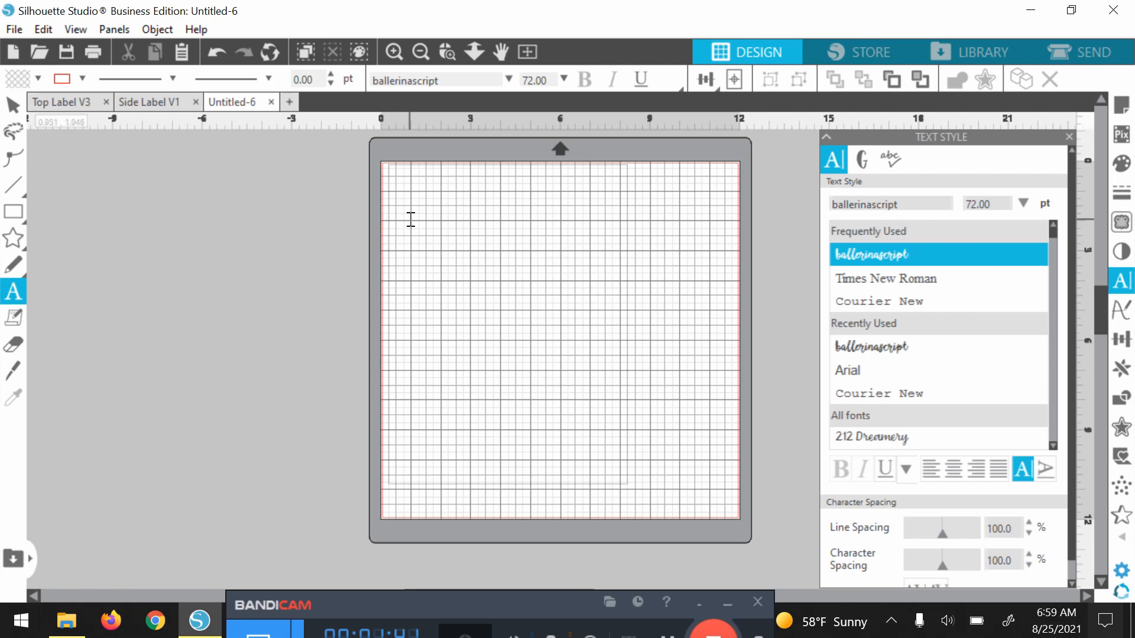
left_click(410, 213)
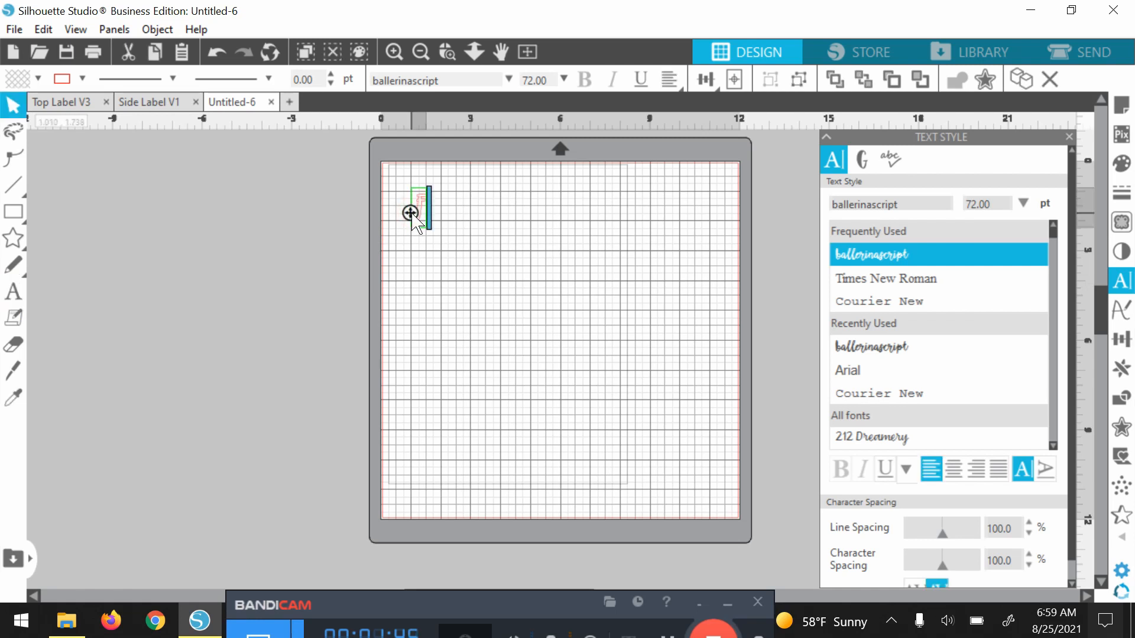
type("flagsta")
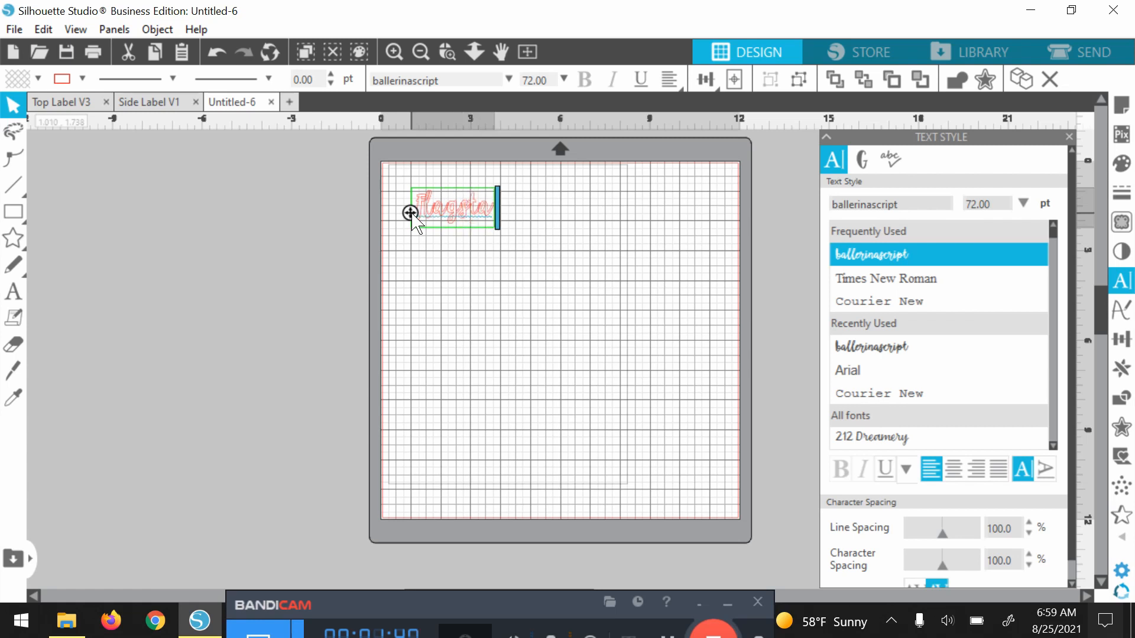
type("ff")
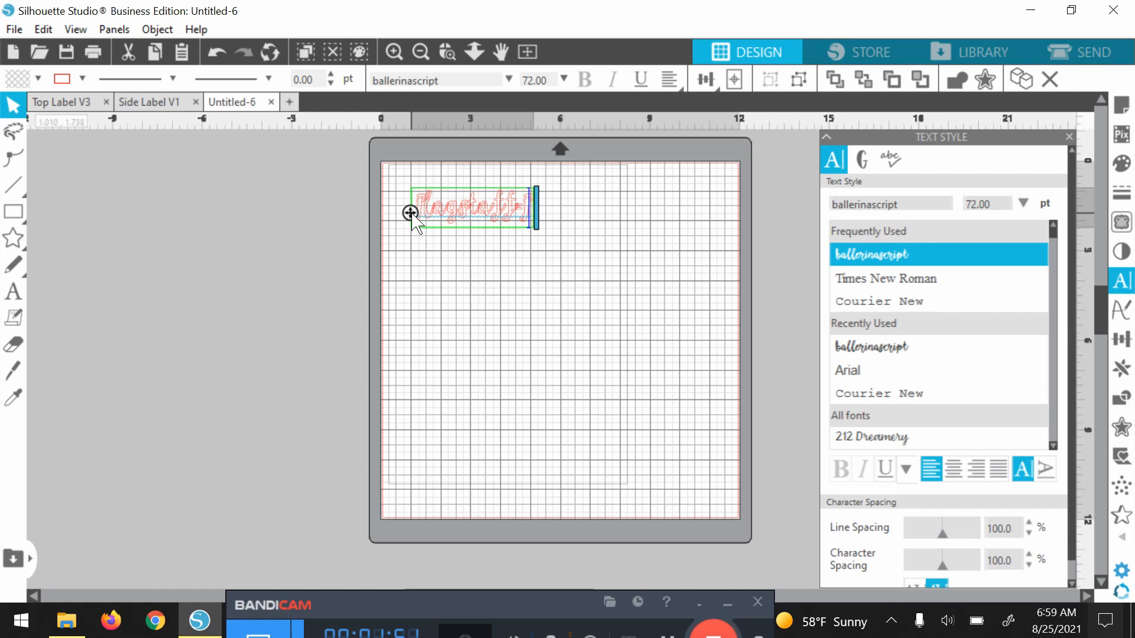
type("Fun")
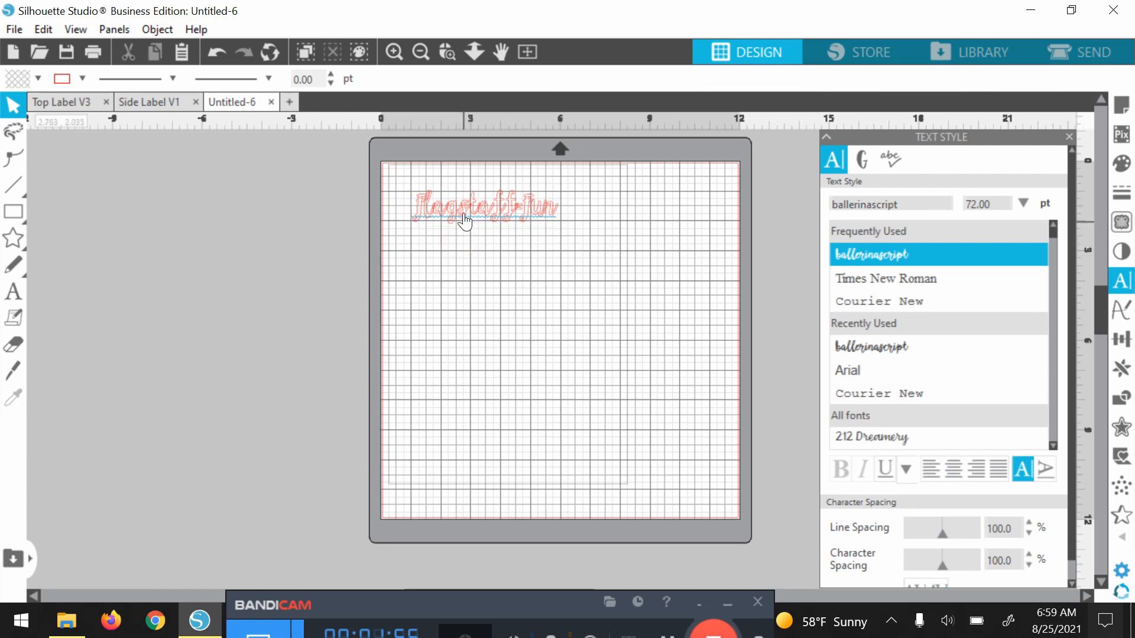
- Enlarge the Flagstaff-Fun phrase across the top of the mat, then deselect it
left_click(485, 205)
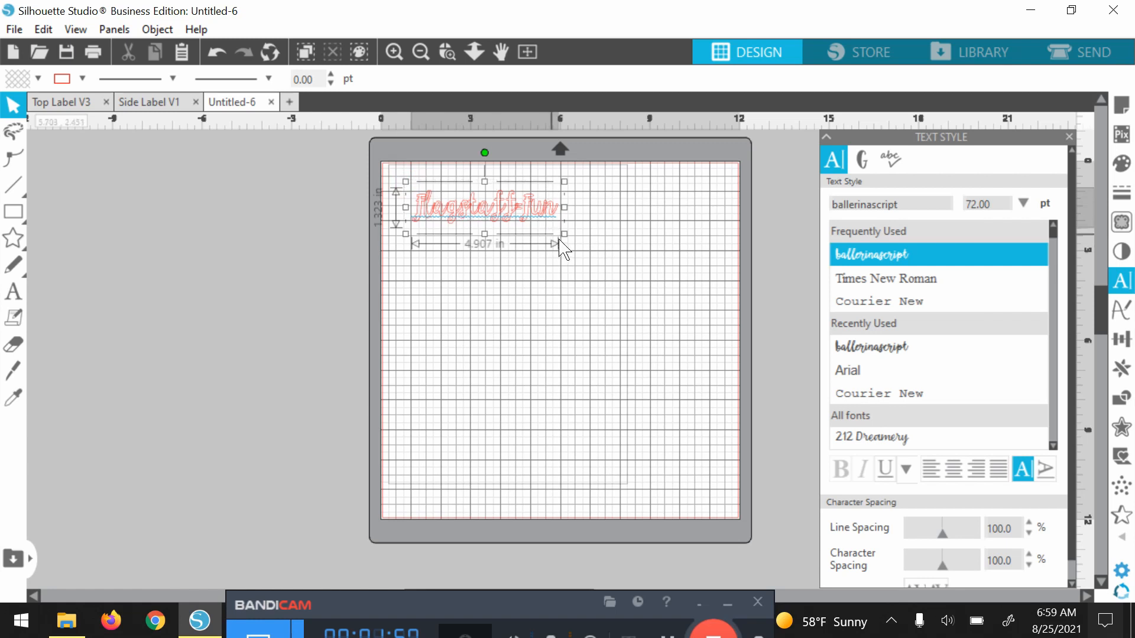
left_click_drag(565, 244, 680, 277)
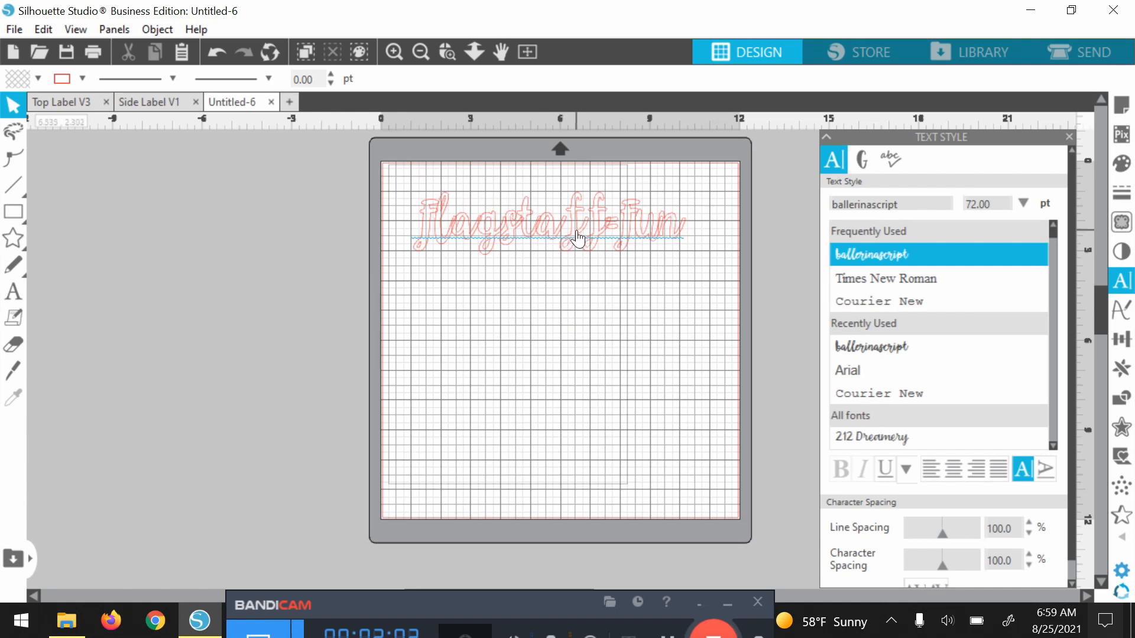
mouse_move(594, 224)
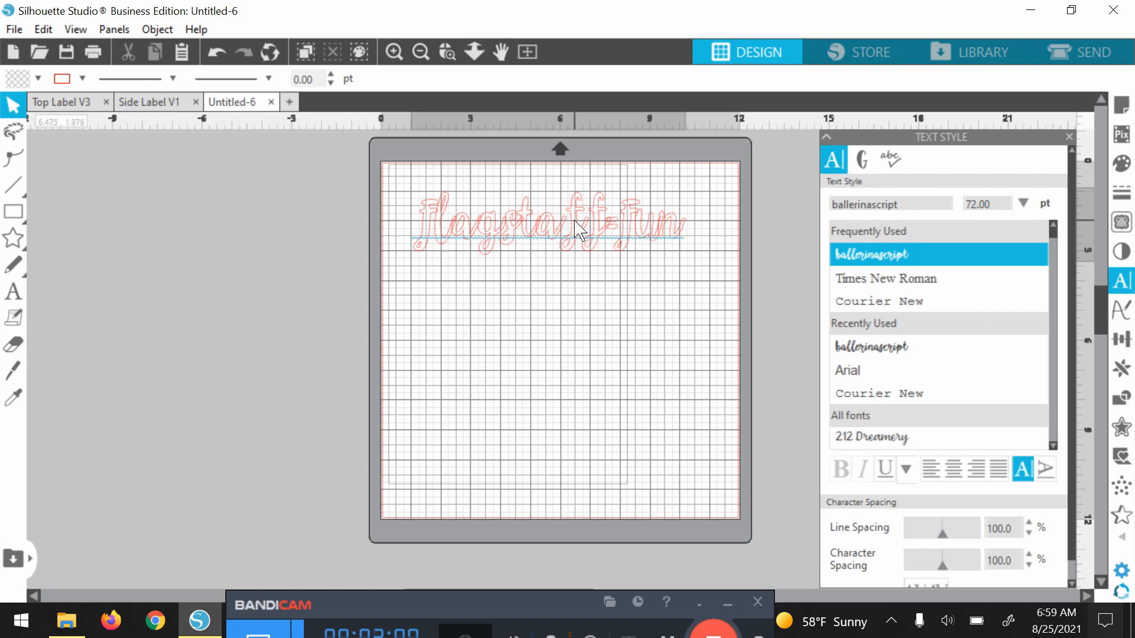
left_click(556, 217)
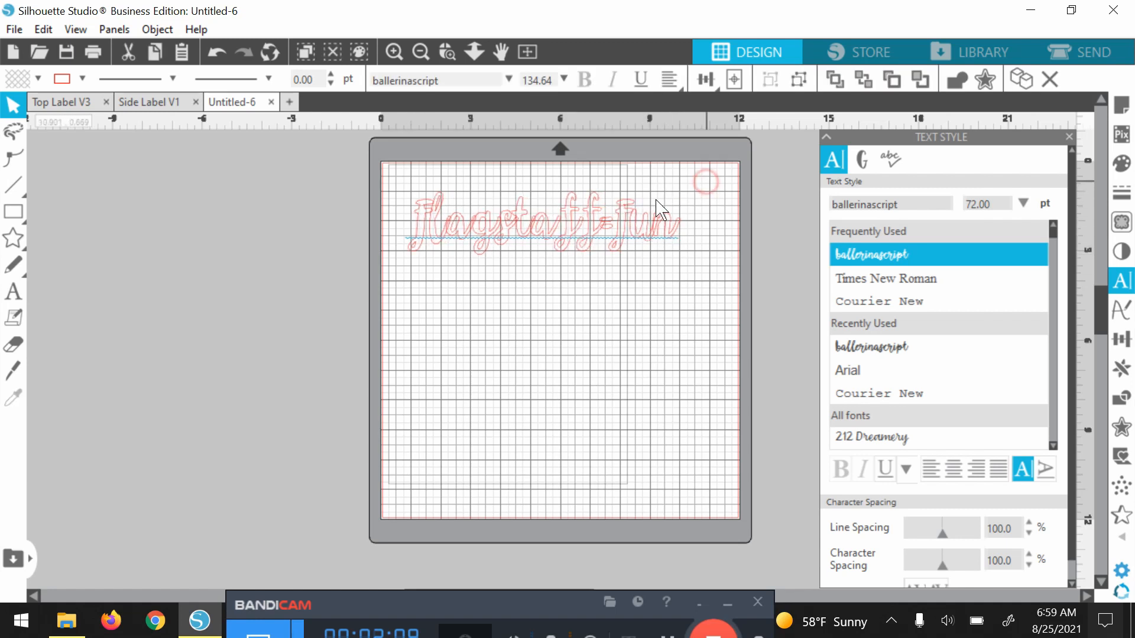
left_click(556, 218)
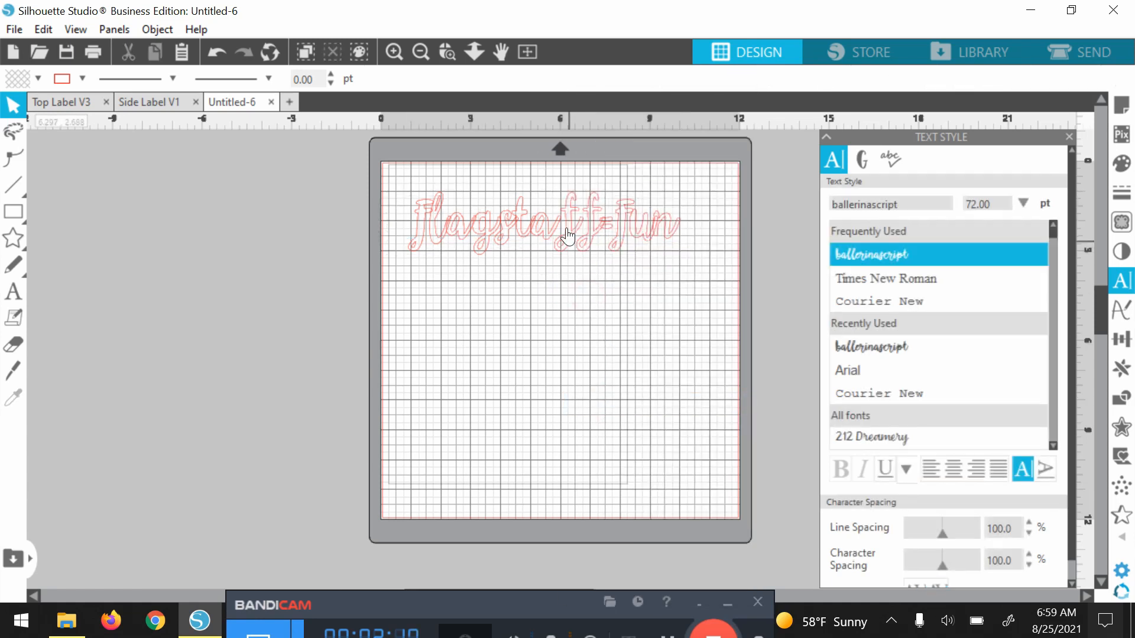
left_click(568, 232)
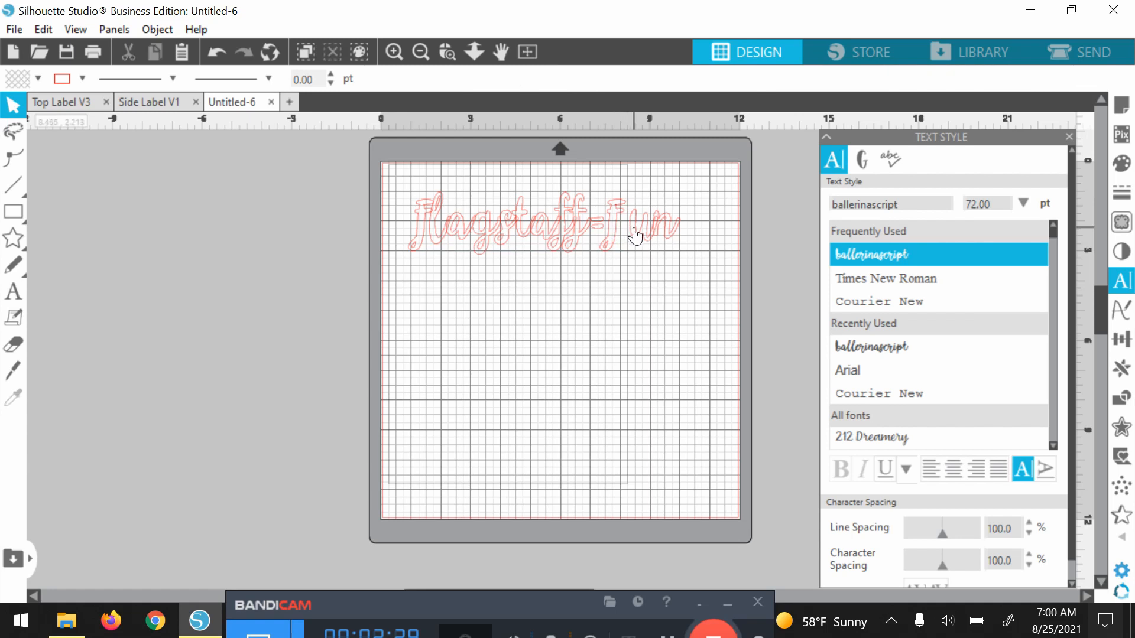
left_click(636, 224)
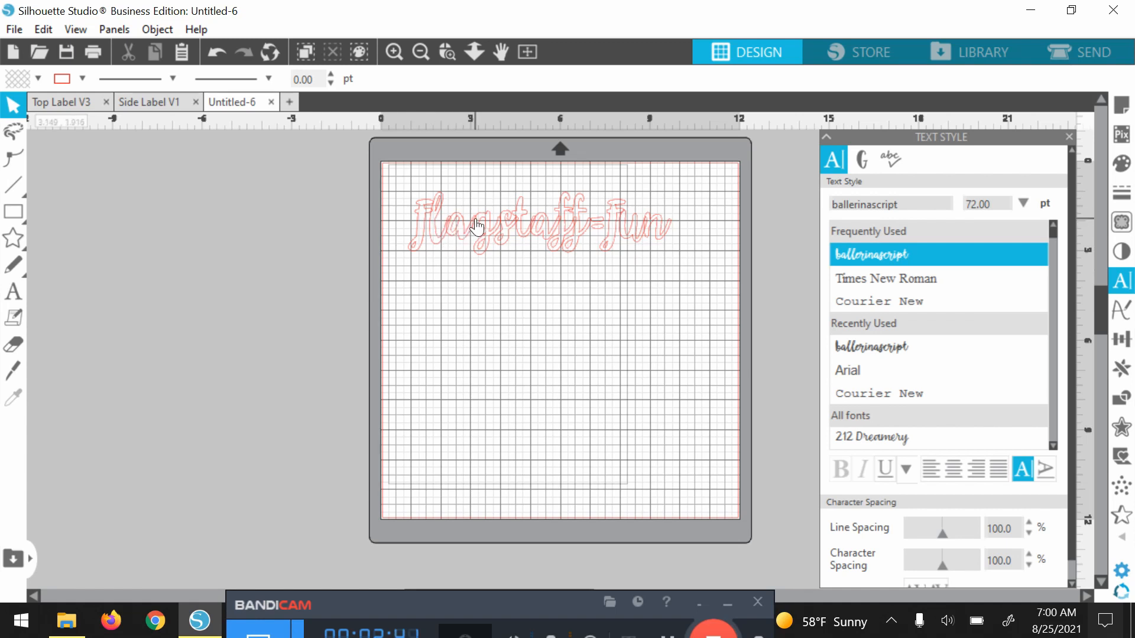
mouse_move(491, 240)
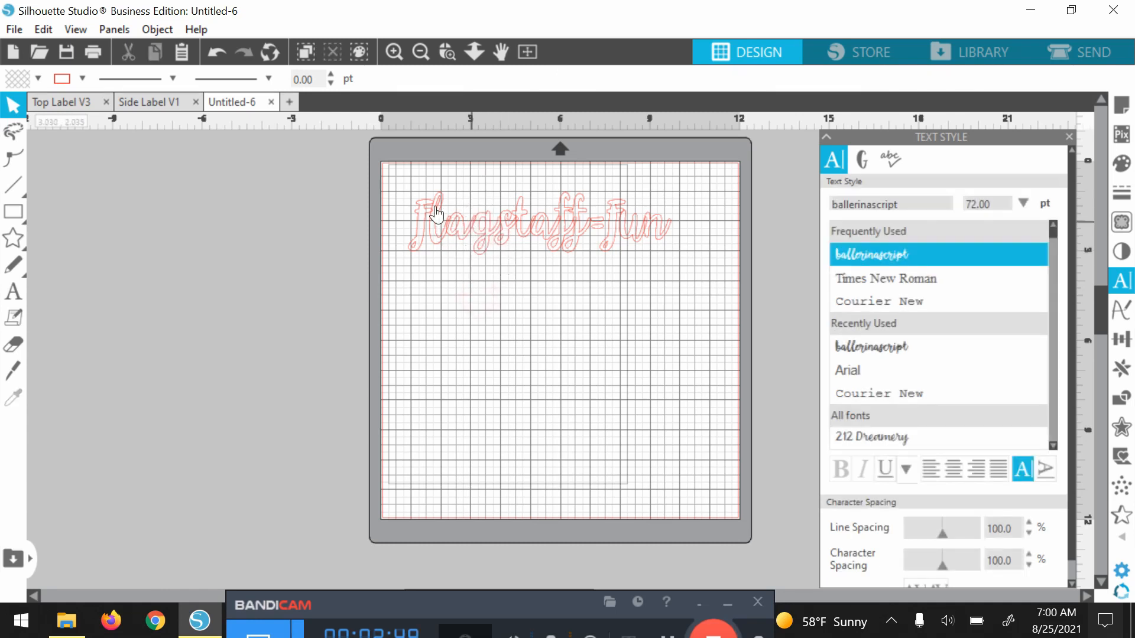
- Marquee-select all the letters of the Flagstaff-Fun phrase
left_click(438, 214)
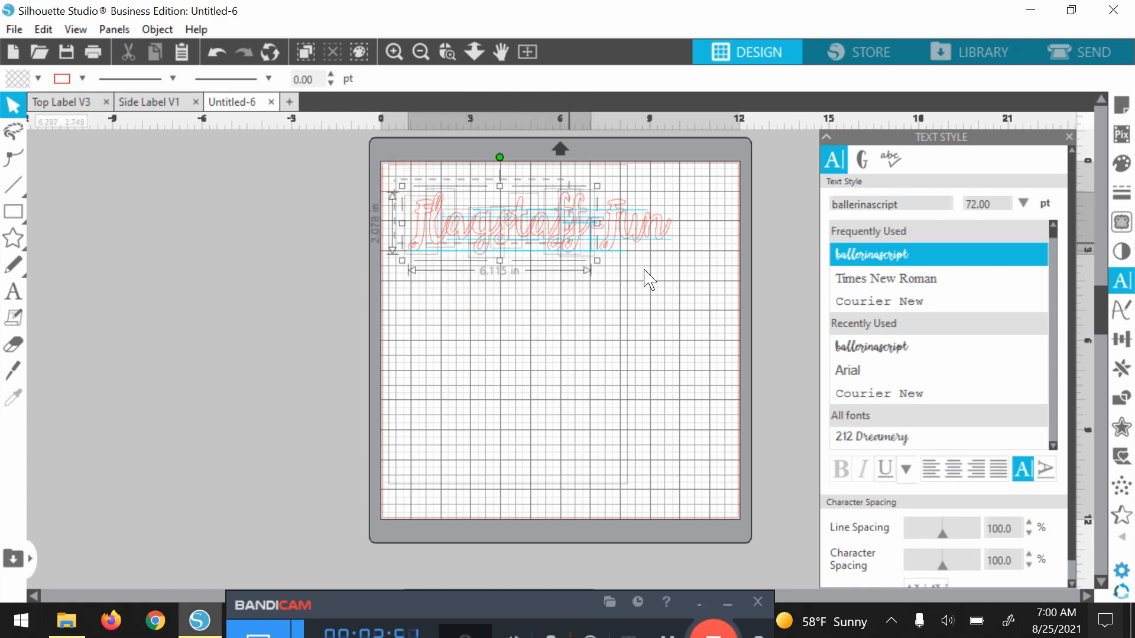
left_click_drag(599, 259, 676, 259)
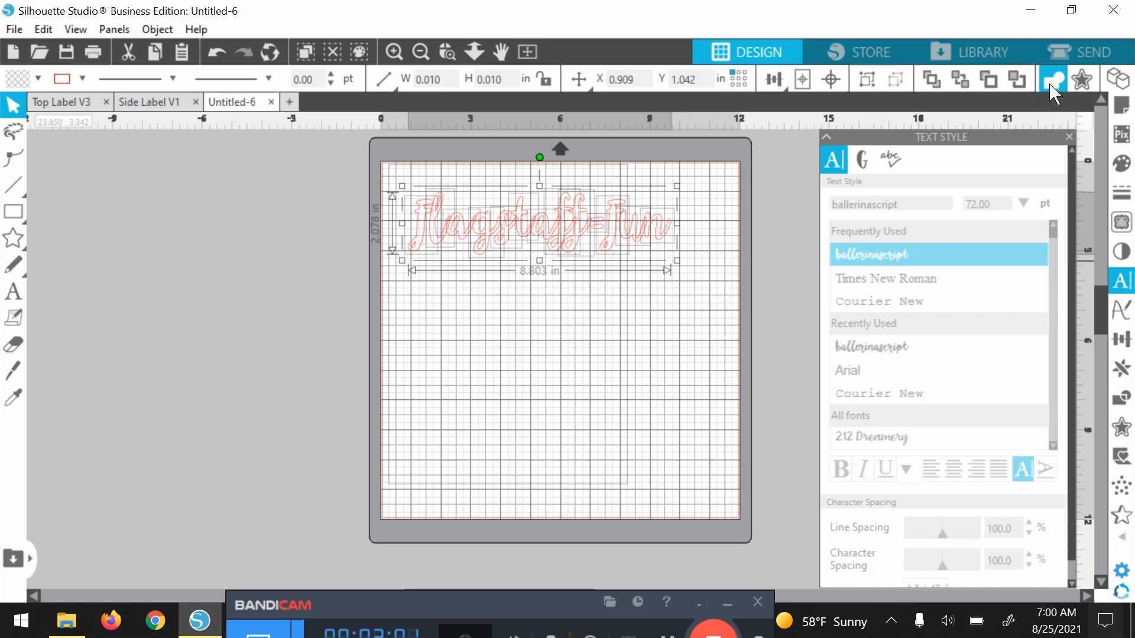
mouse_move(1053, 79)
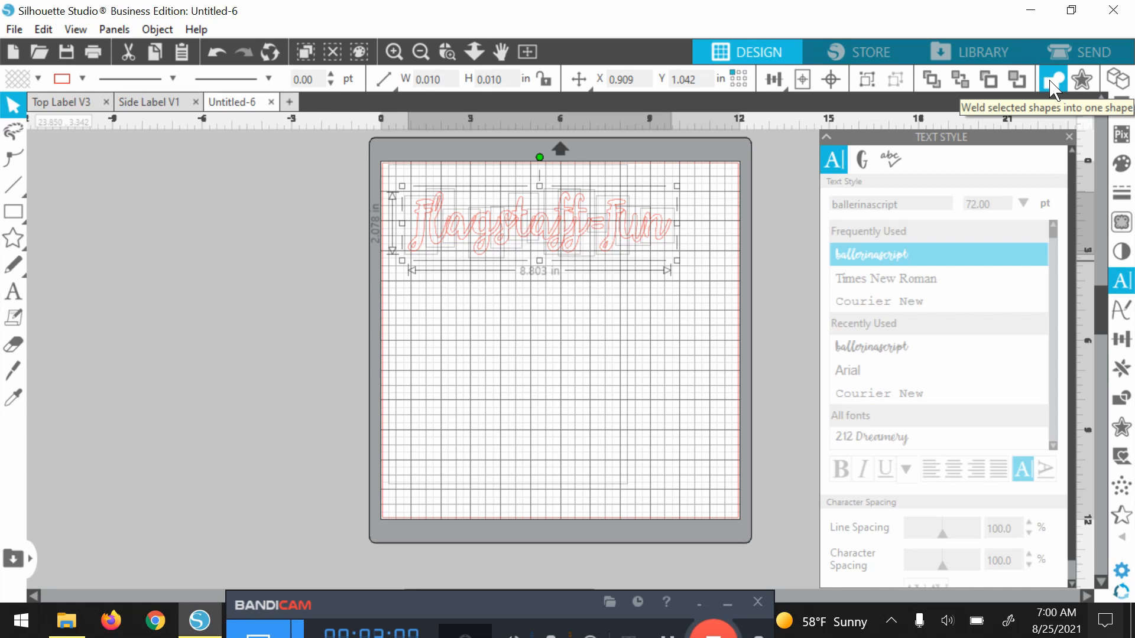
mouse_move(1040, 190)
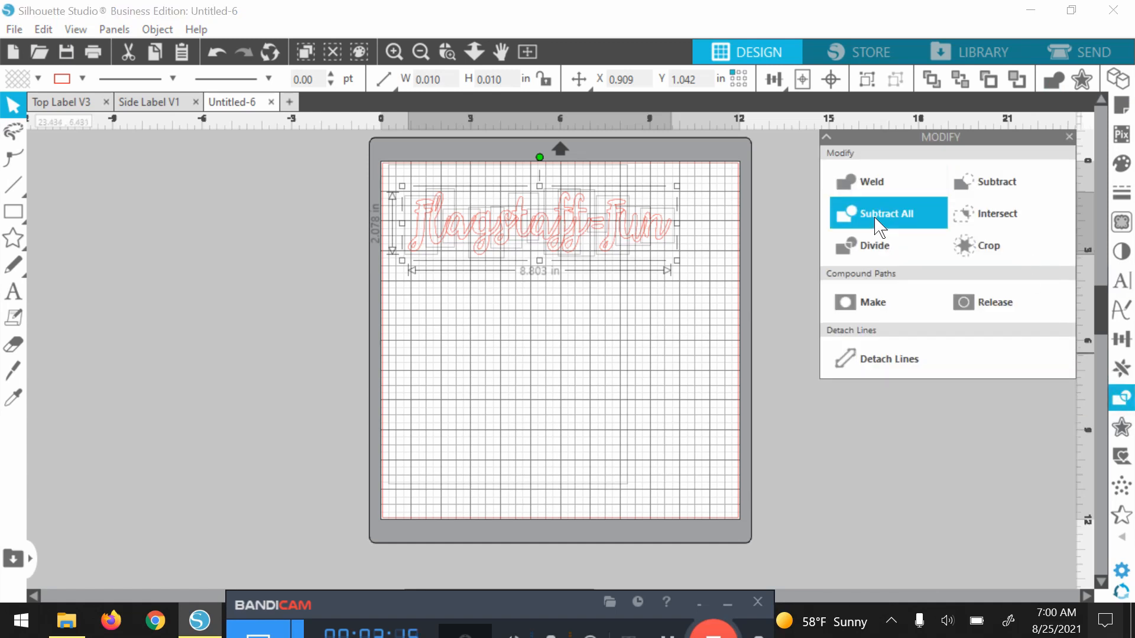
mouse_move(1005, 182)
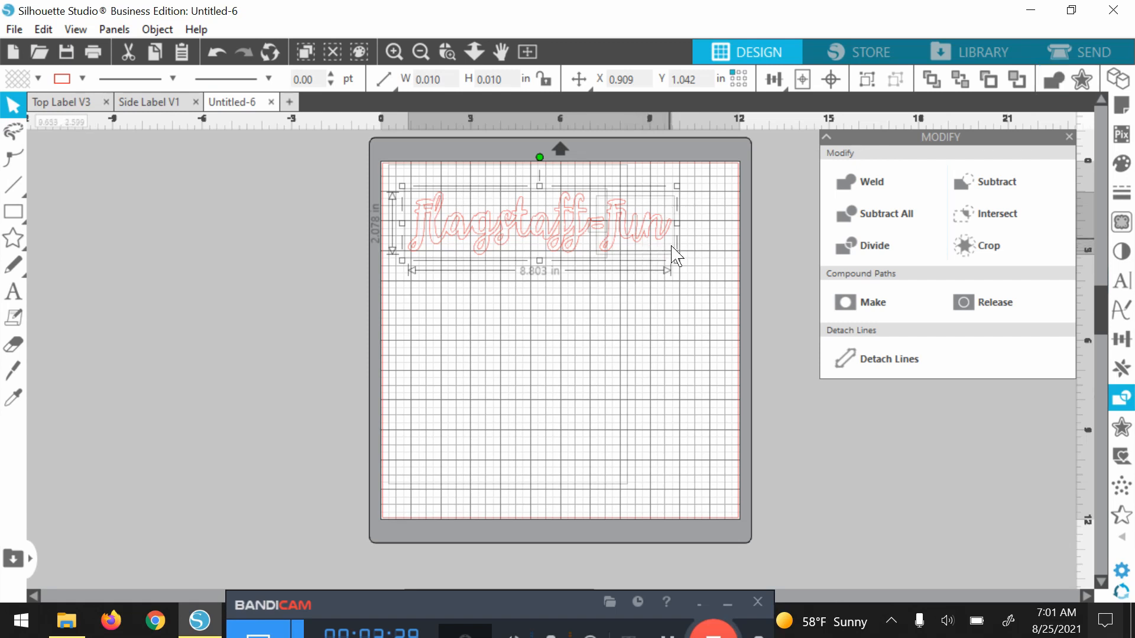
mouse_move(678, 250)
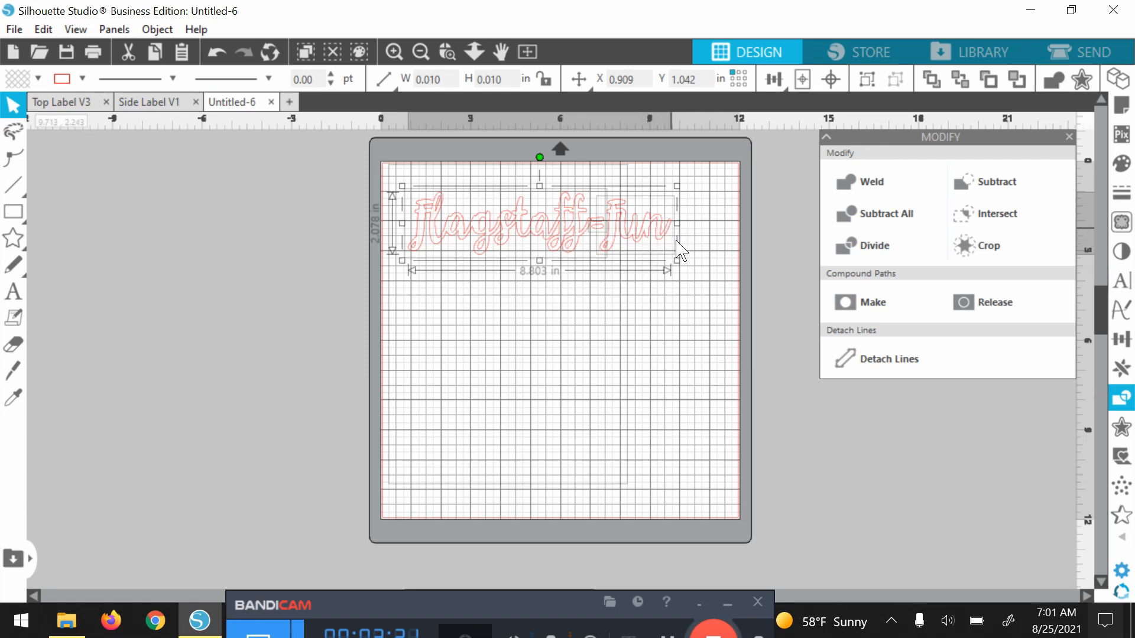
mouse_move(676, 226)
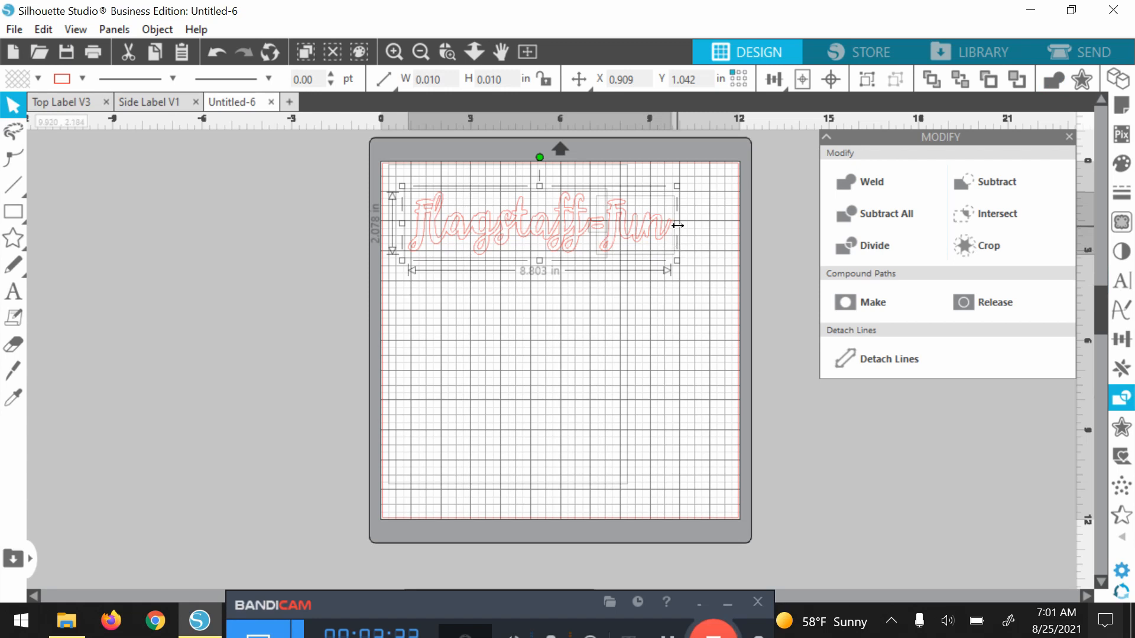
- Squeeze the phrase narrower to about 4.7 inches wide and shrink it overall
left_click_drag(679, 225, 657, 233)
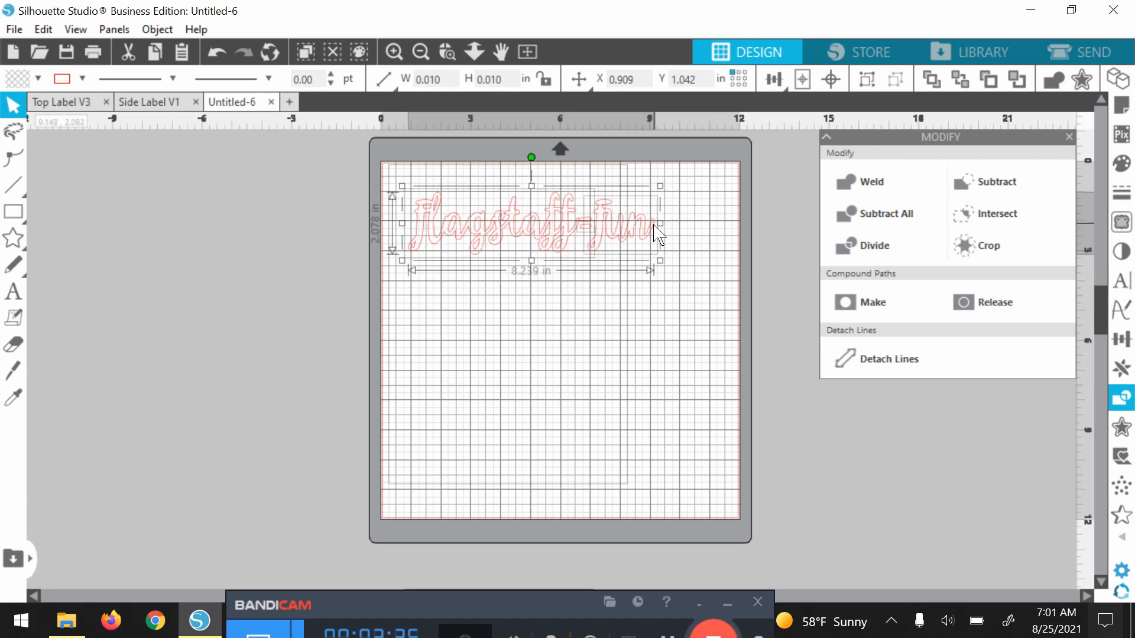
left_click_drag(659, 225, 598, 225)
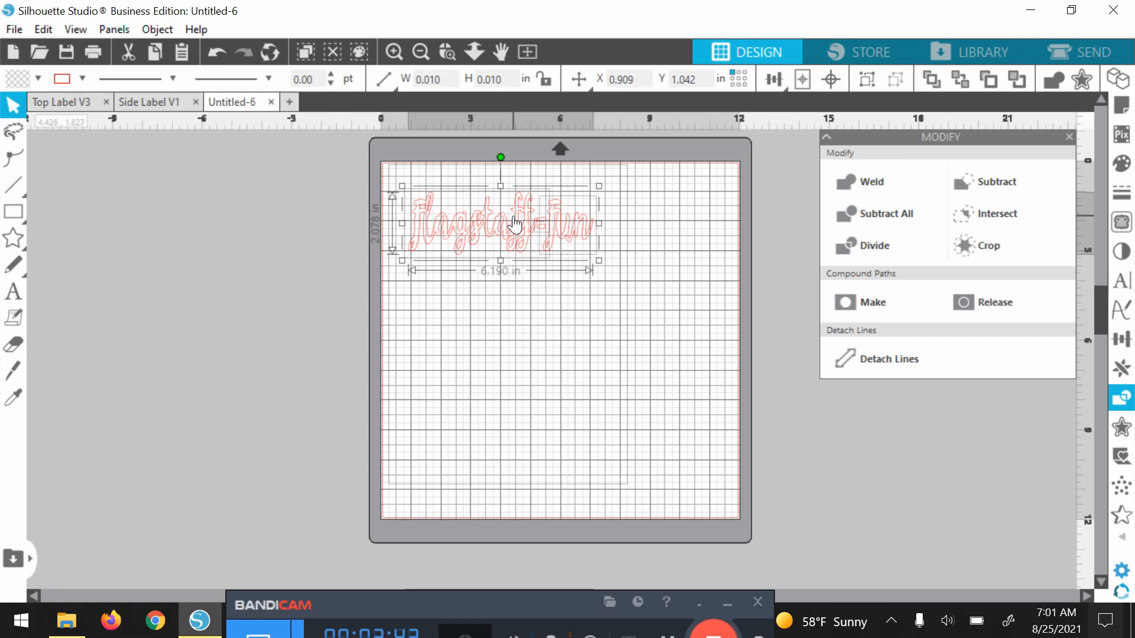
mouse_move(546, 95)
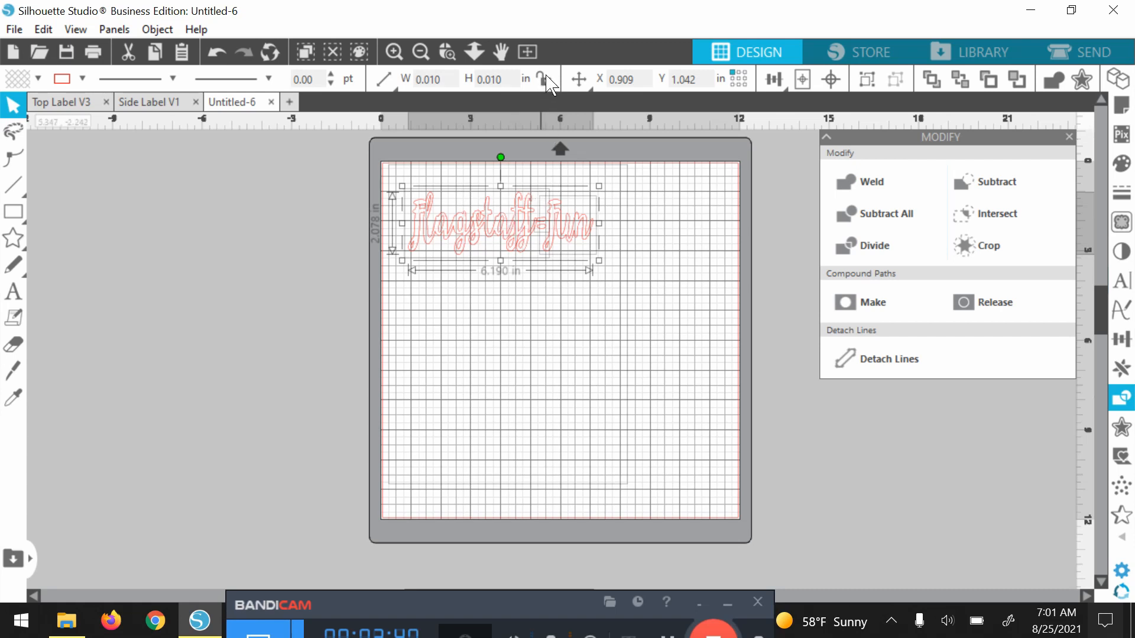
mouse_move(510, 281)
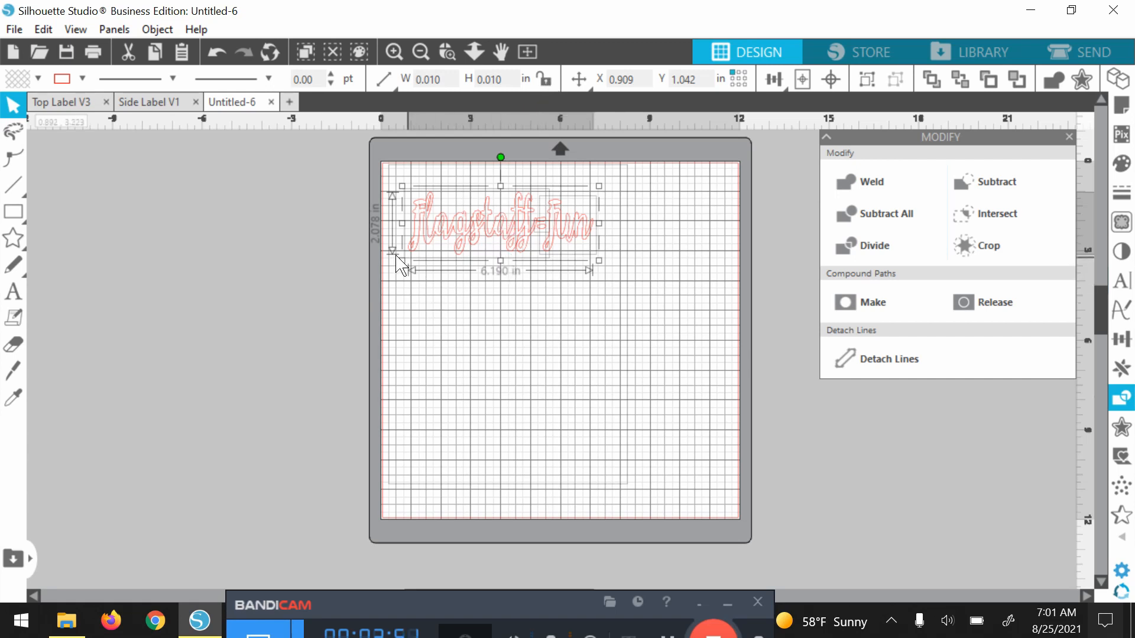
mouse_move(382, 214)
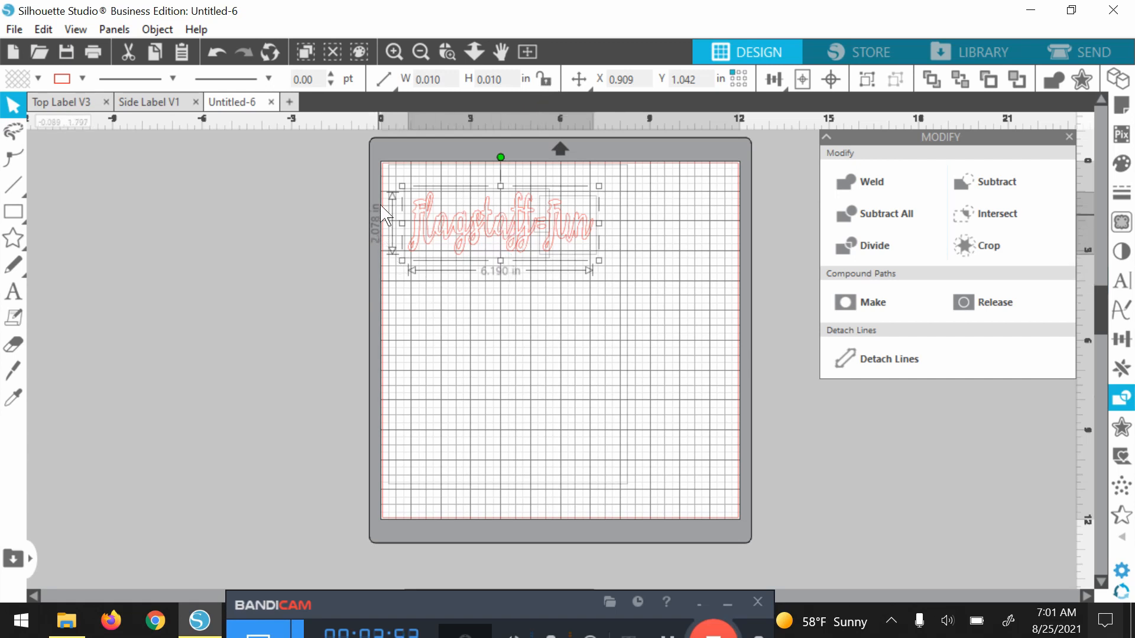
mouse_move(501, 289)
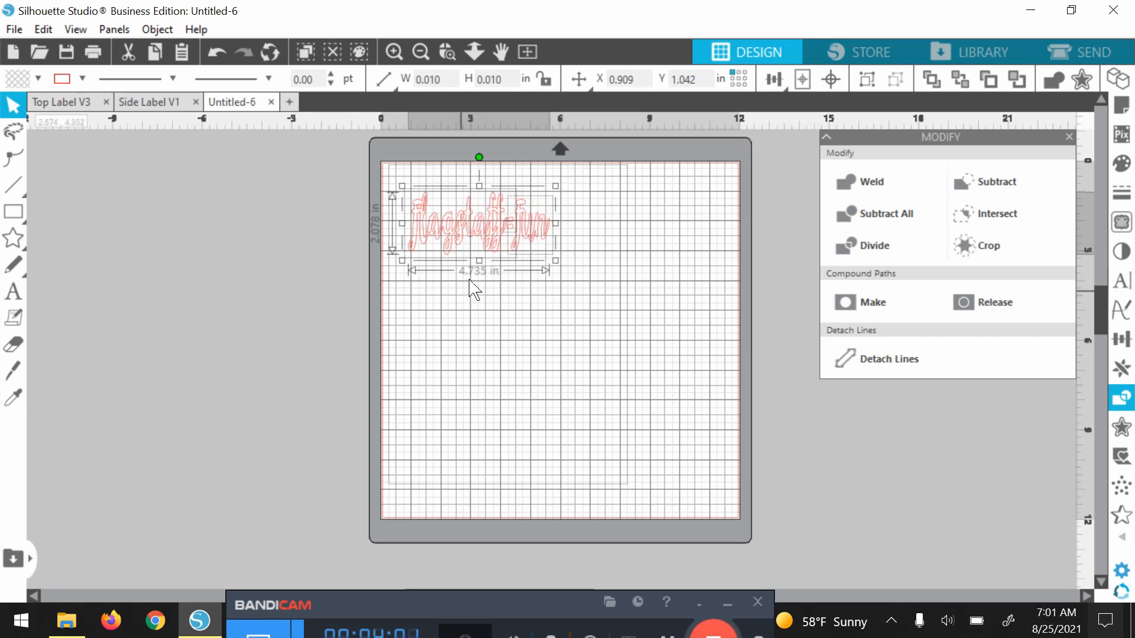
mouse_move(555, 224)
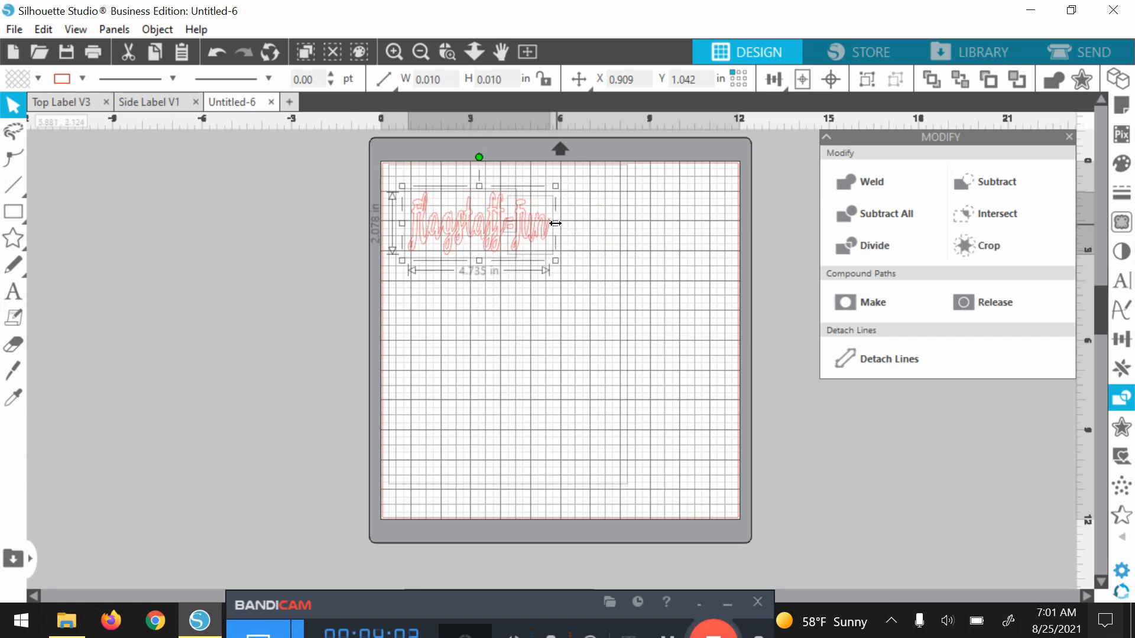
left_click_drag(556, 224, 545, 232)
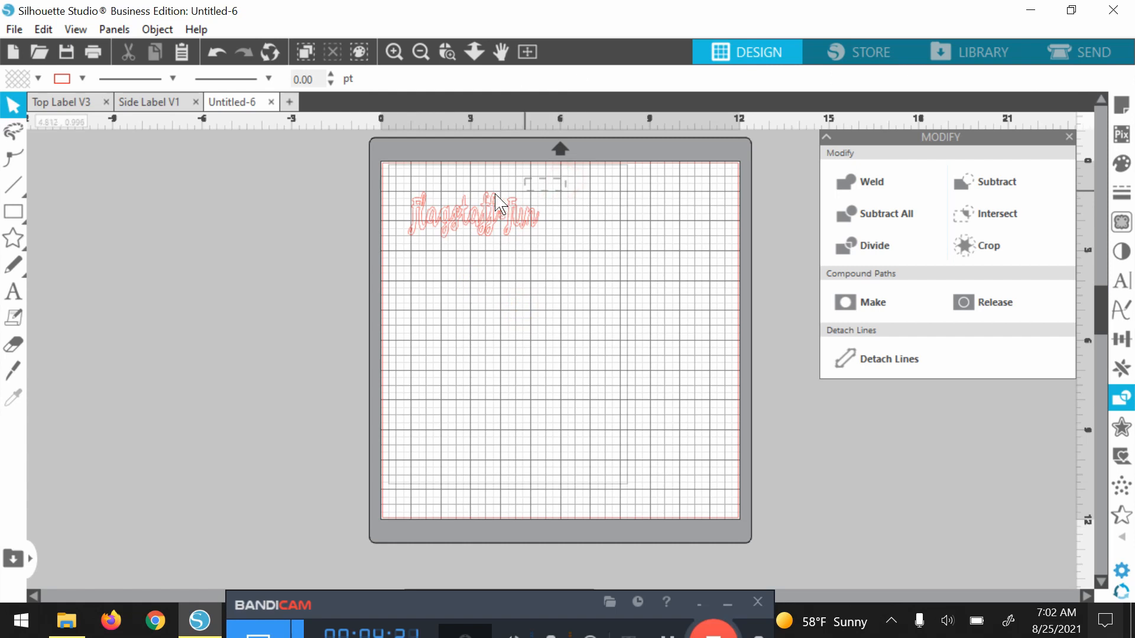
- Group the selected Flagstaff-Fun phrase via the right-click menu
left_click(470, 214)
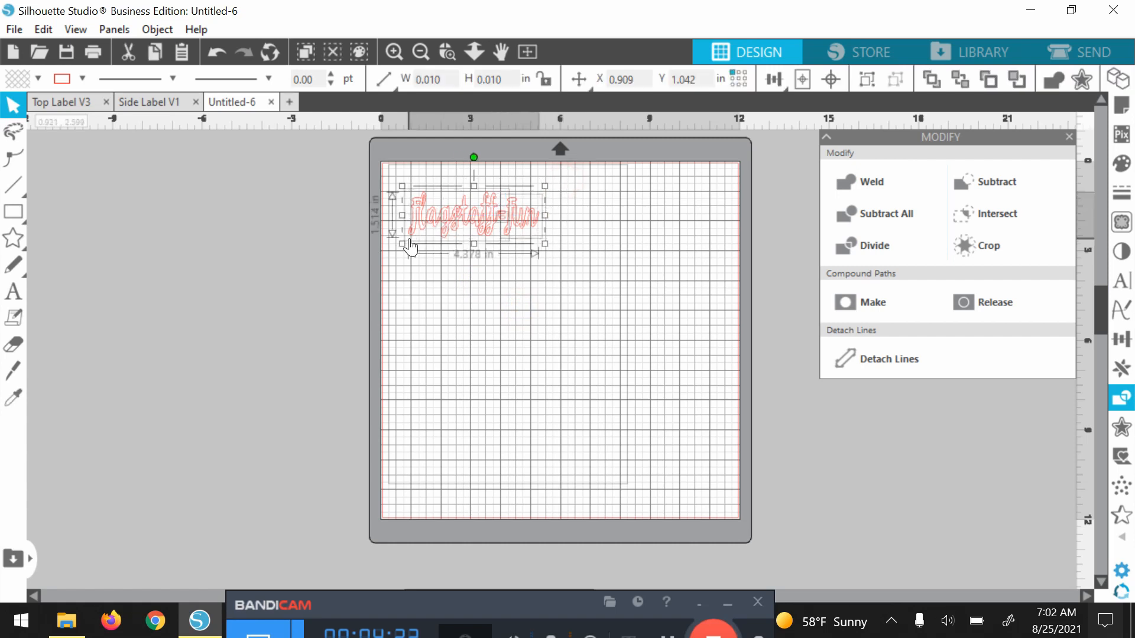
mouse_move(570, 328)
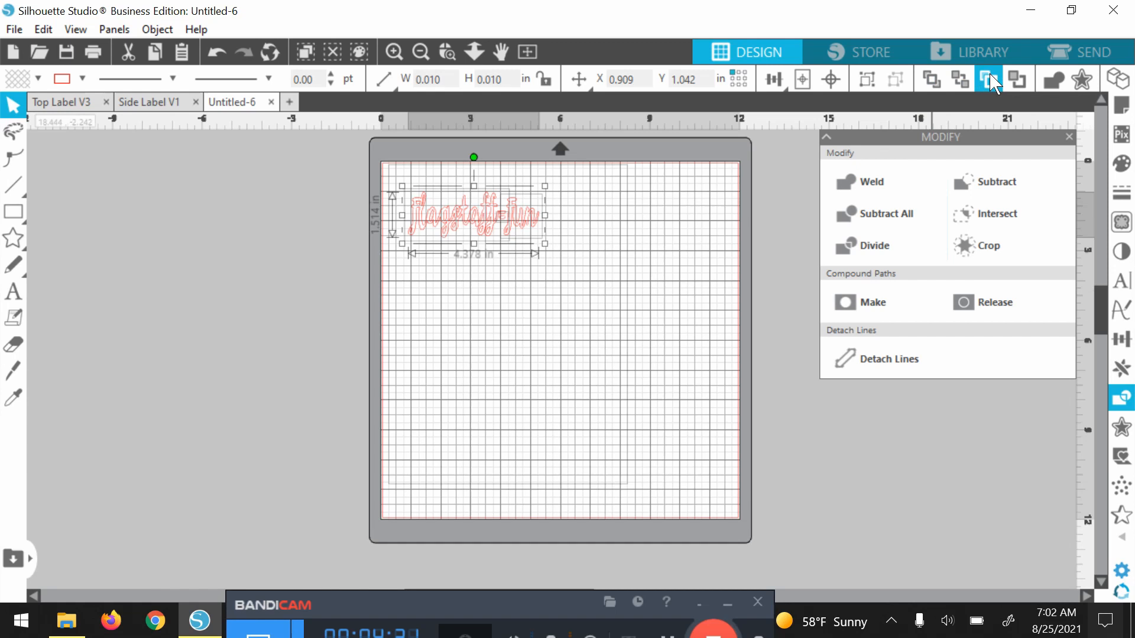
mouse_move(1017, 79)
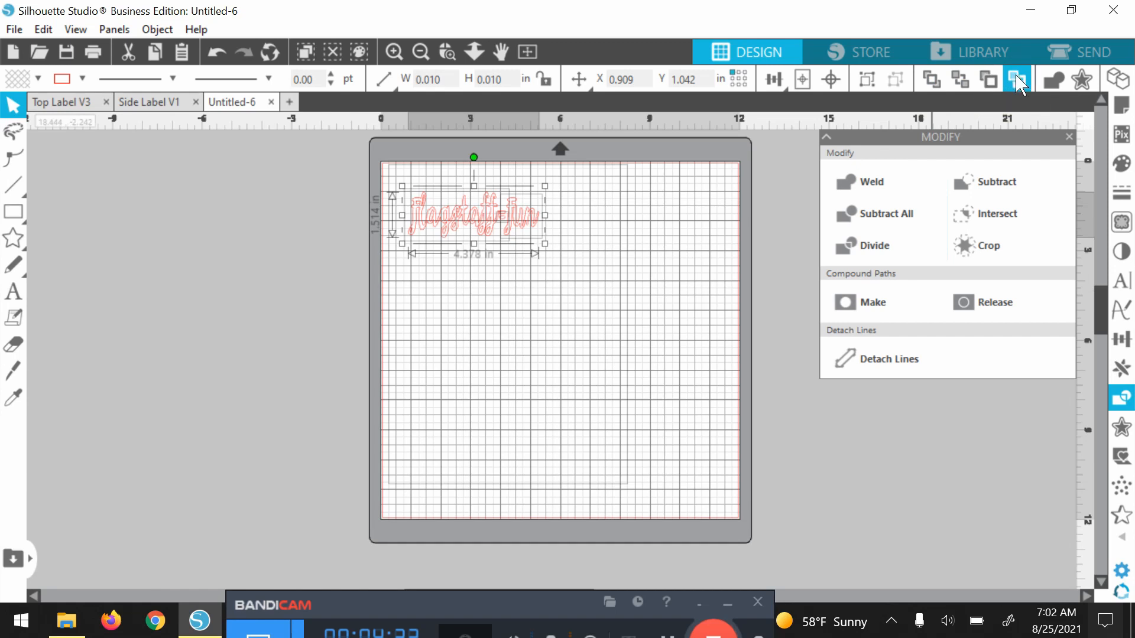
mouse_move(1050, 79)
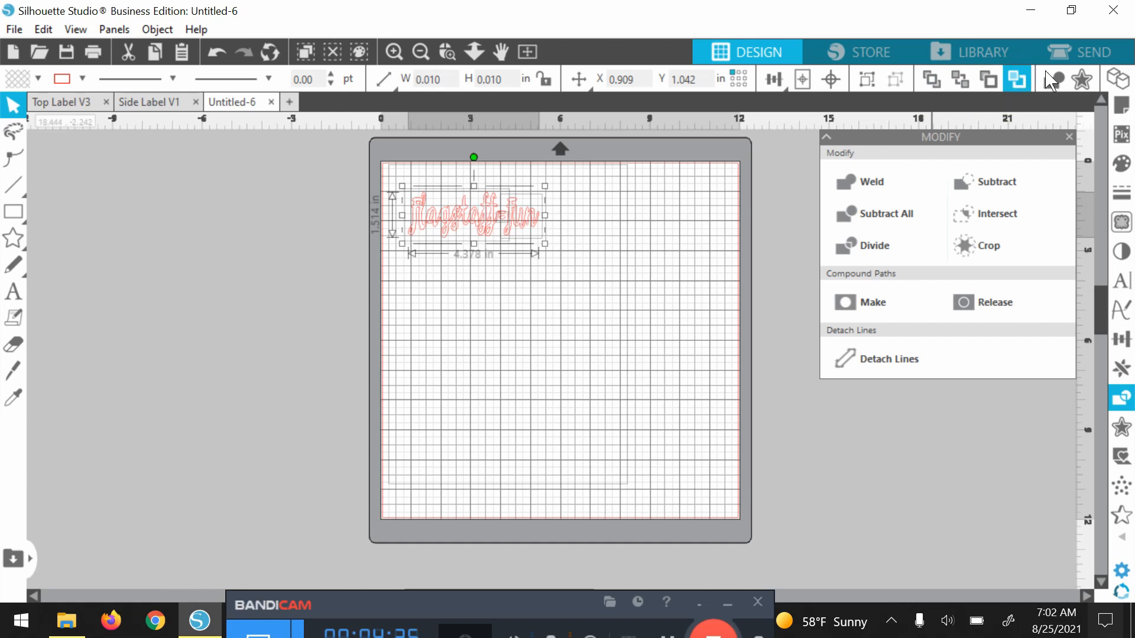
mouse_move(1118, 78)
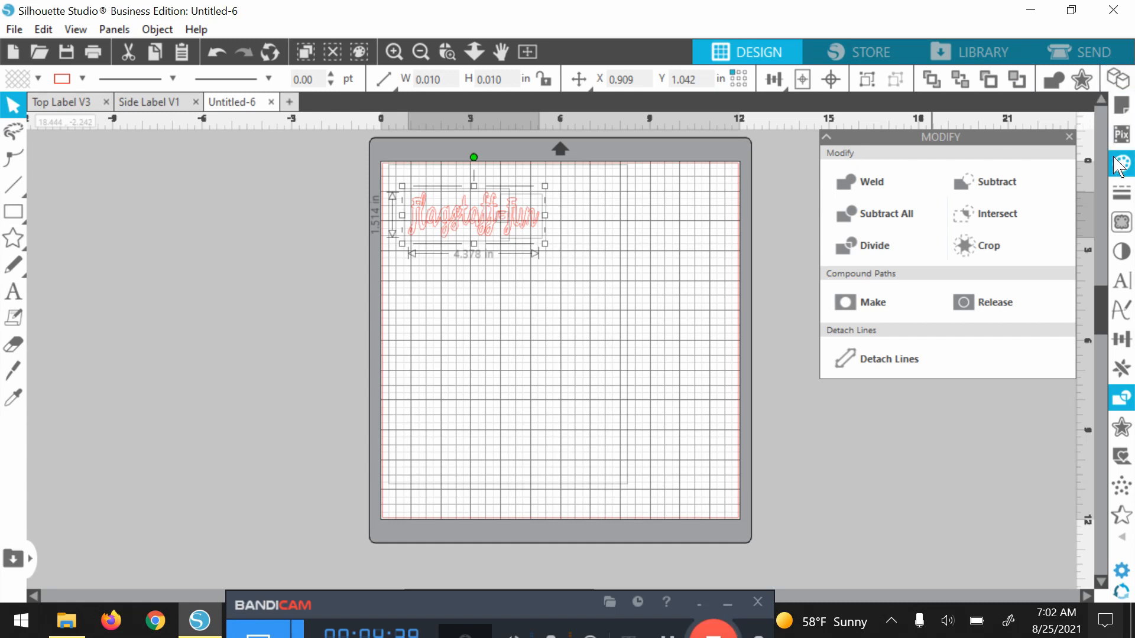
mouse_move(617, 286)
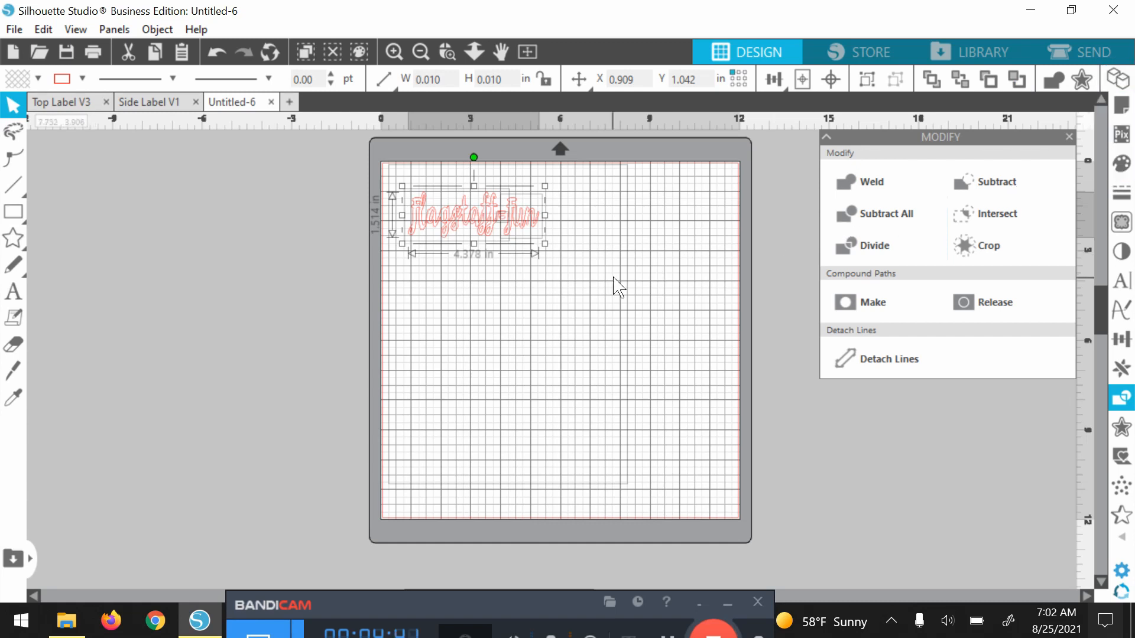
mouse_move(566, 229)
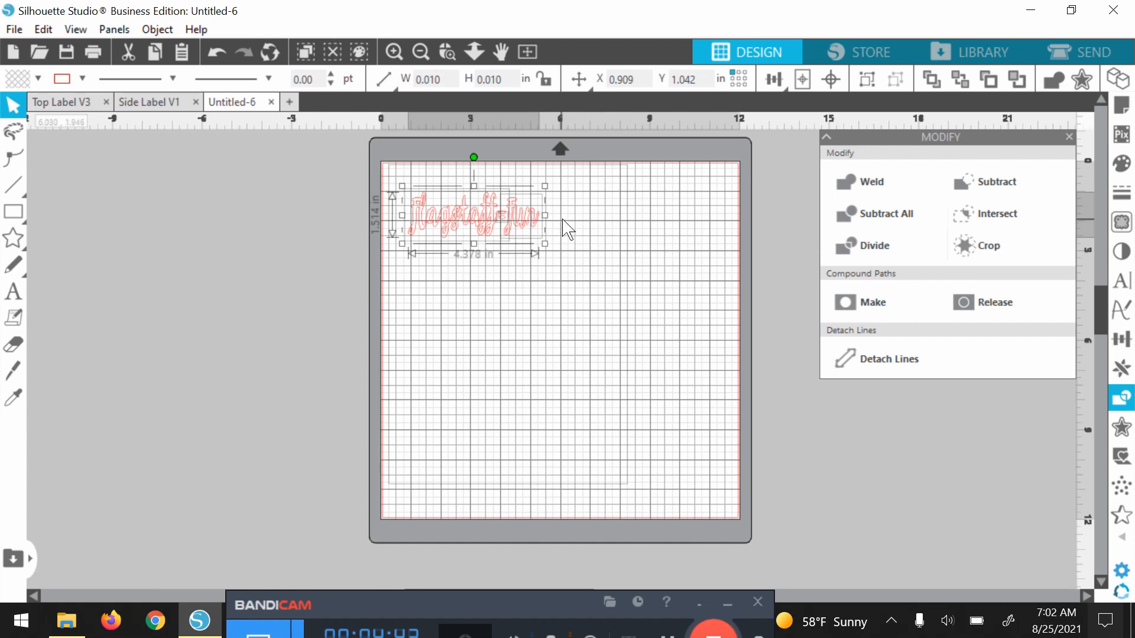
right_click(565, 228)
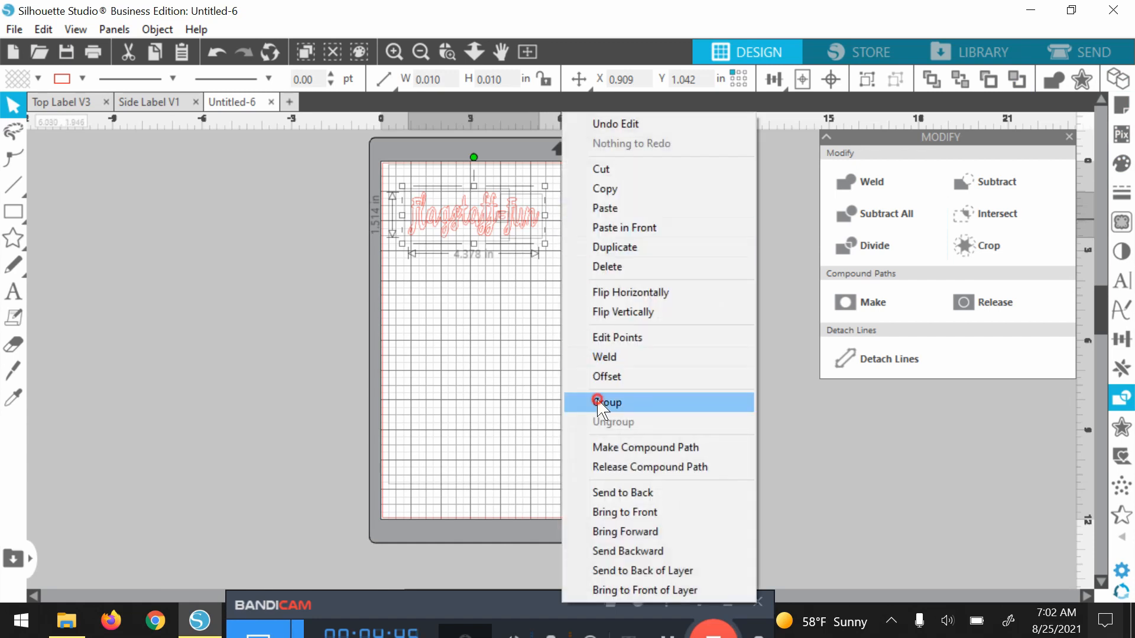
left_click(607, 402)
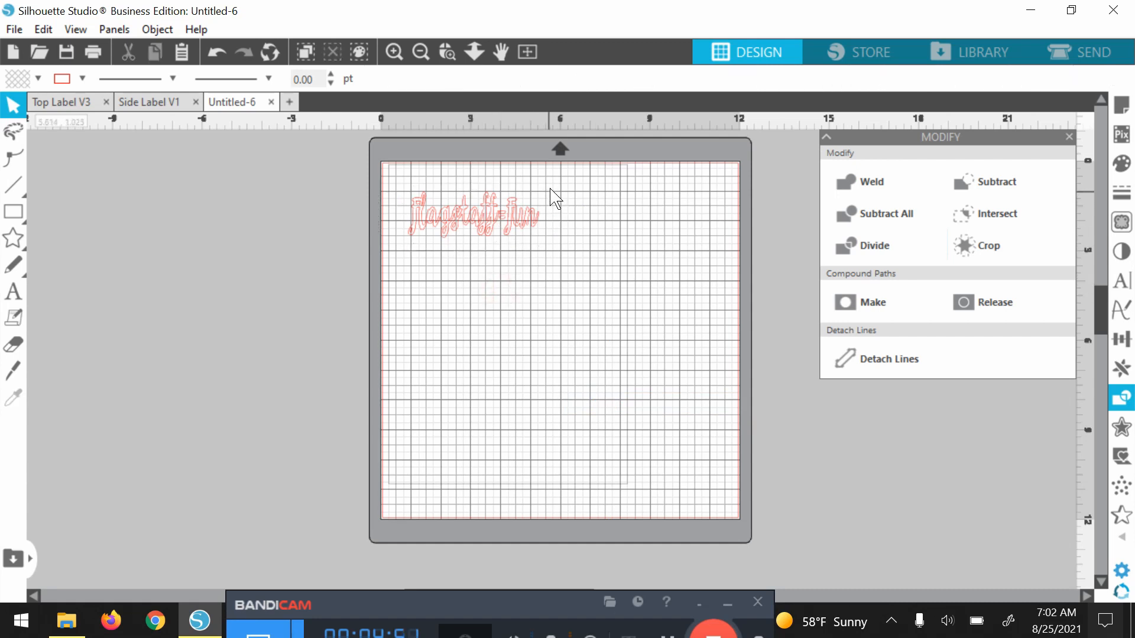
- Create a 0.125 in rounded outward offset outline around the grouped phrase
left_click(470, 214)
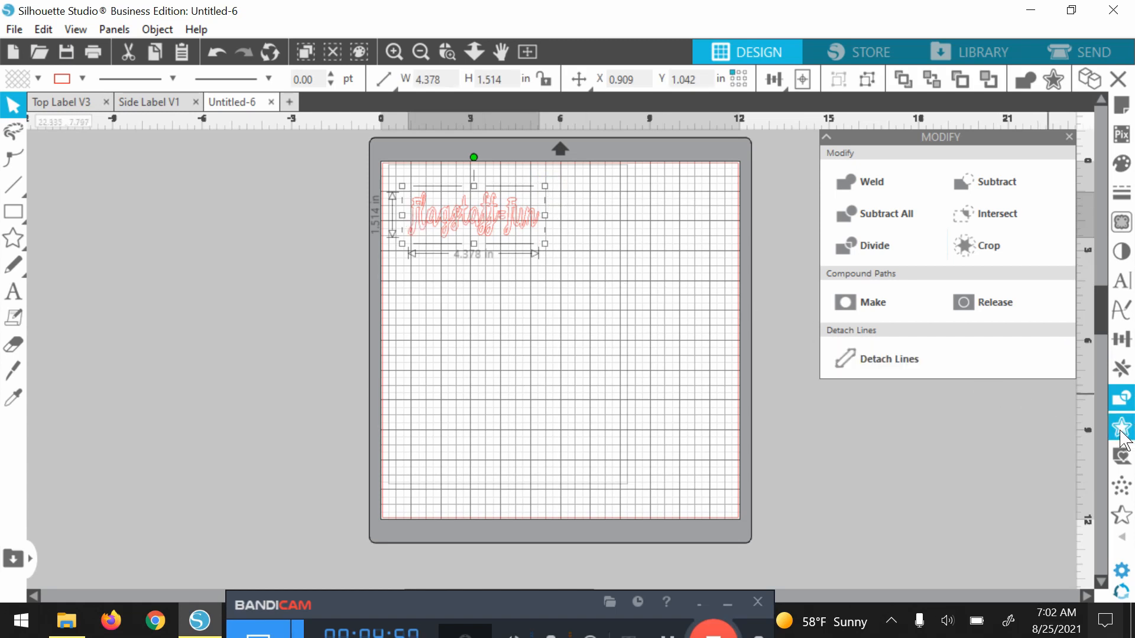
mouse_move(1121, 427)
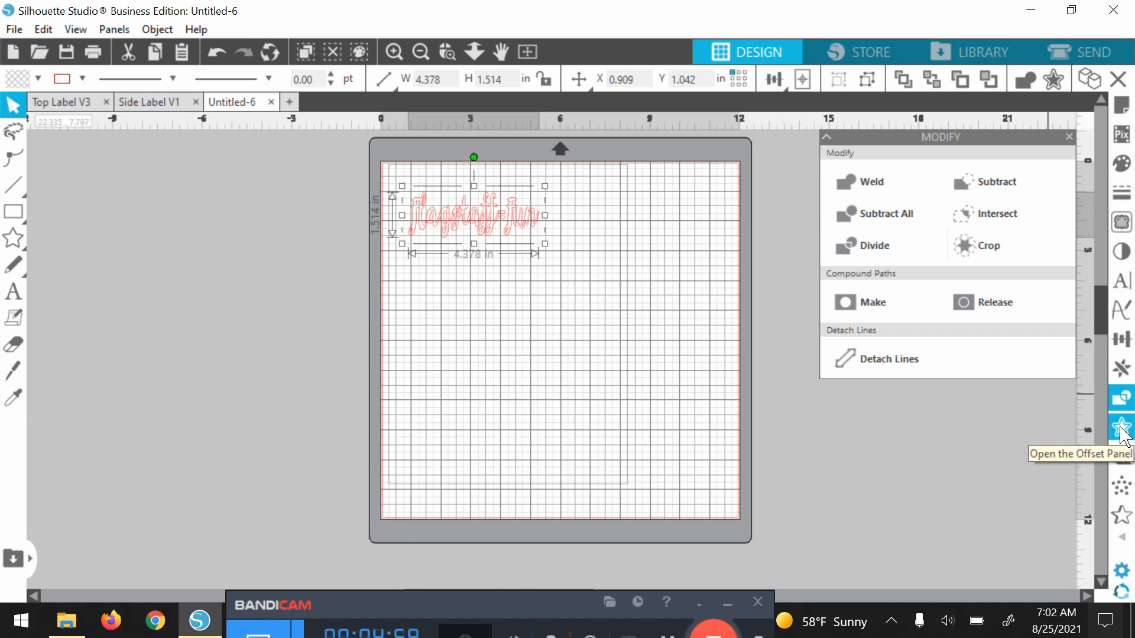
mouse_move(1057, 119)
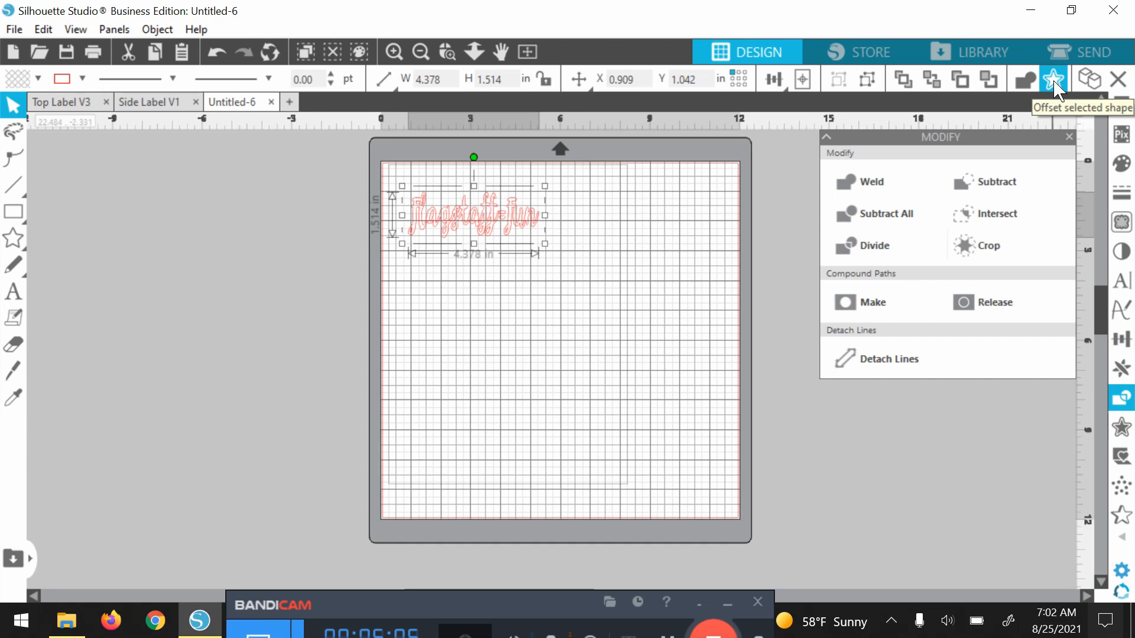
left_click(1053, 79)
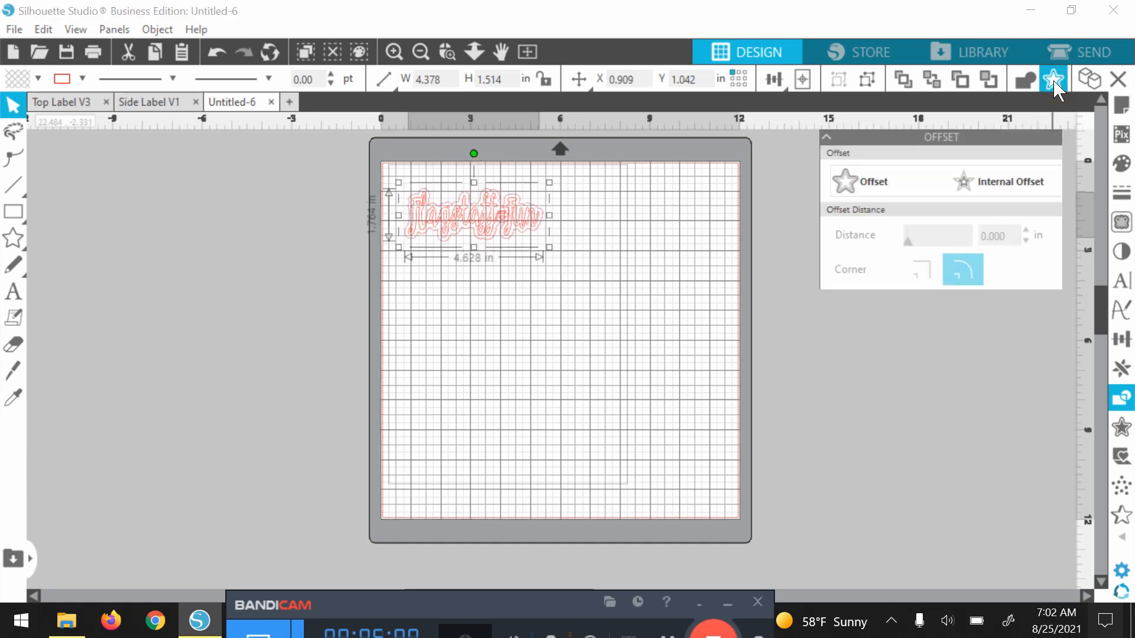
left_click(1006, 180)
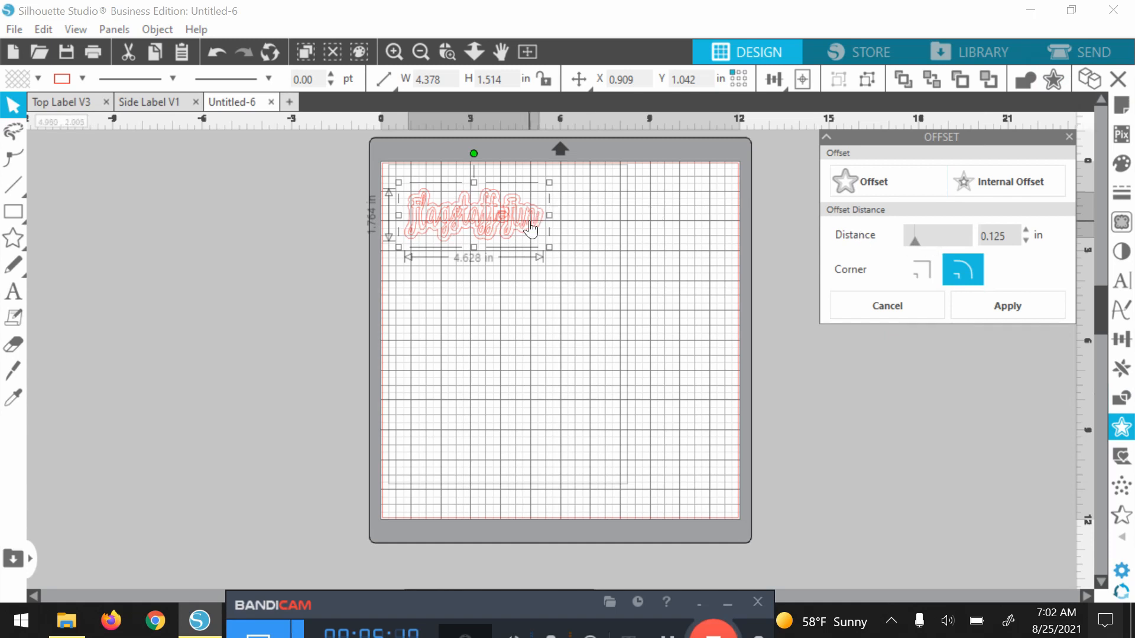
mouse_move(818, 189)
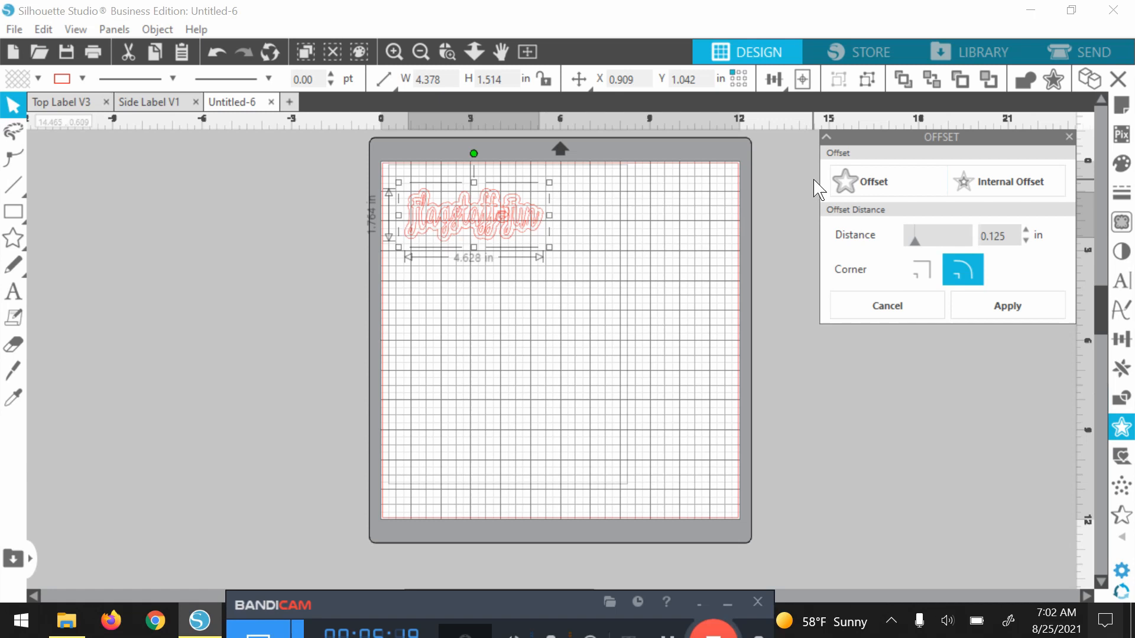
mouse_move(868, 182)
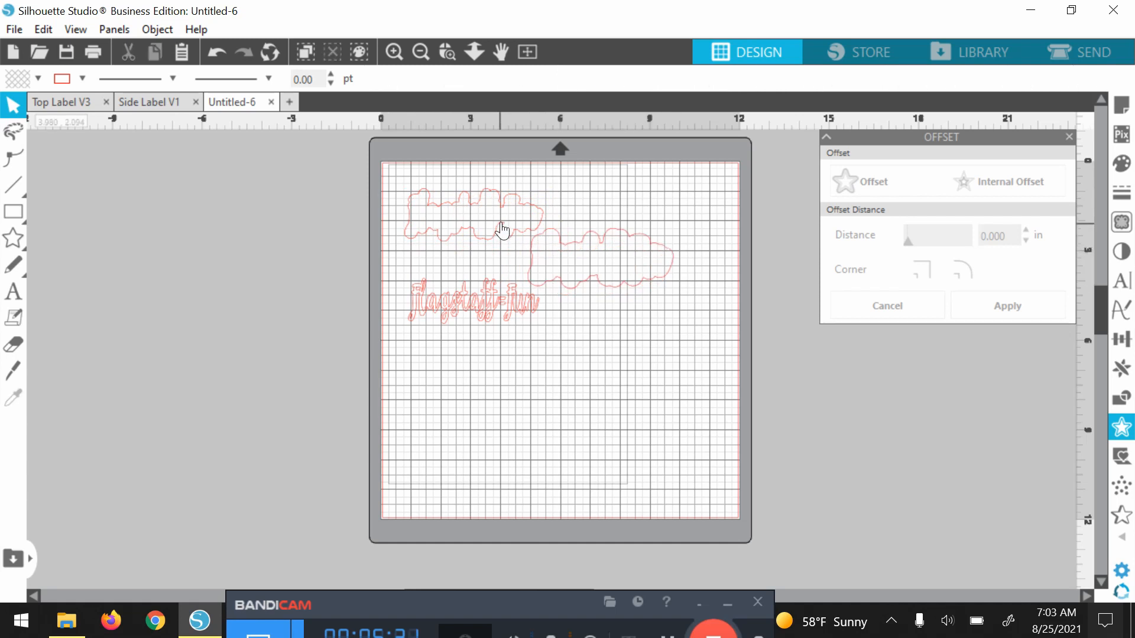
- Delete the extra offset outline via the right-click menu and deselect the mat
left_click(503, 228)
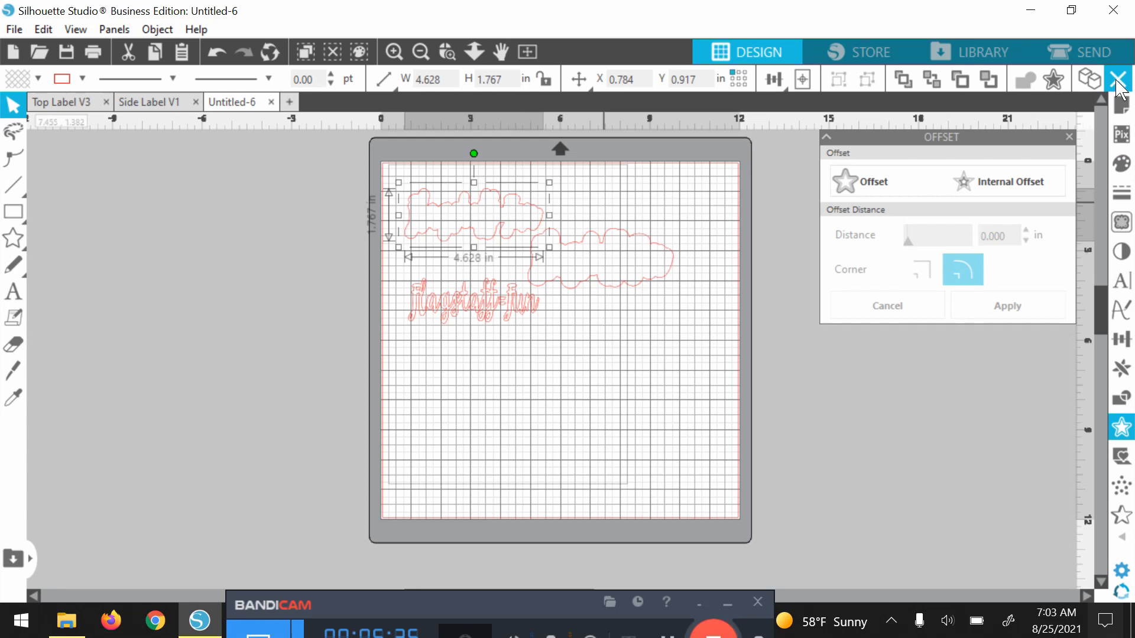
mouse_move(1117, 80)
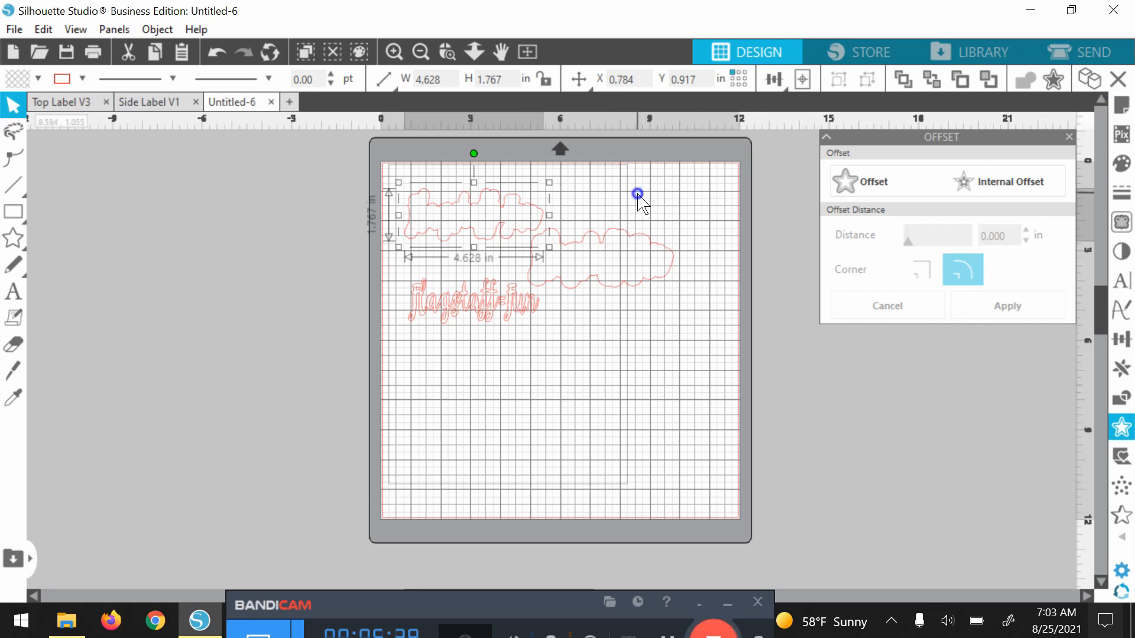
right_click(637, 194)
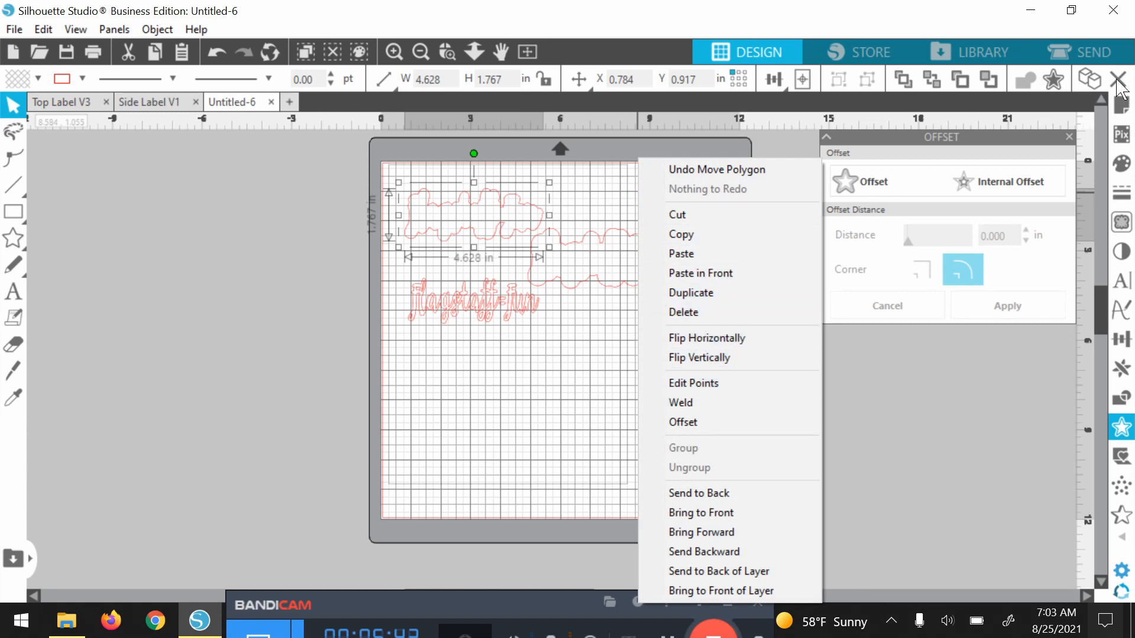
left_click(501, 215)
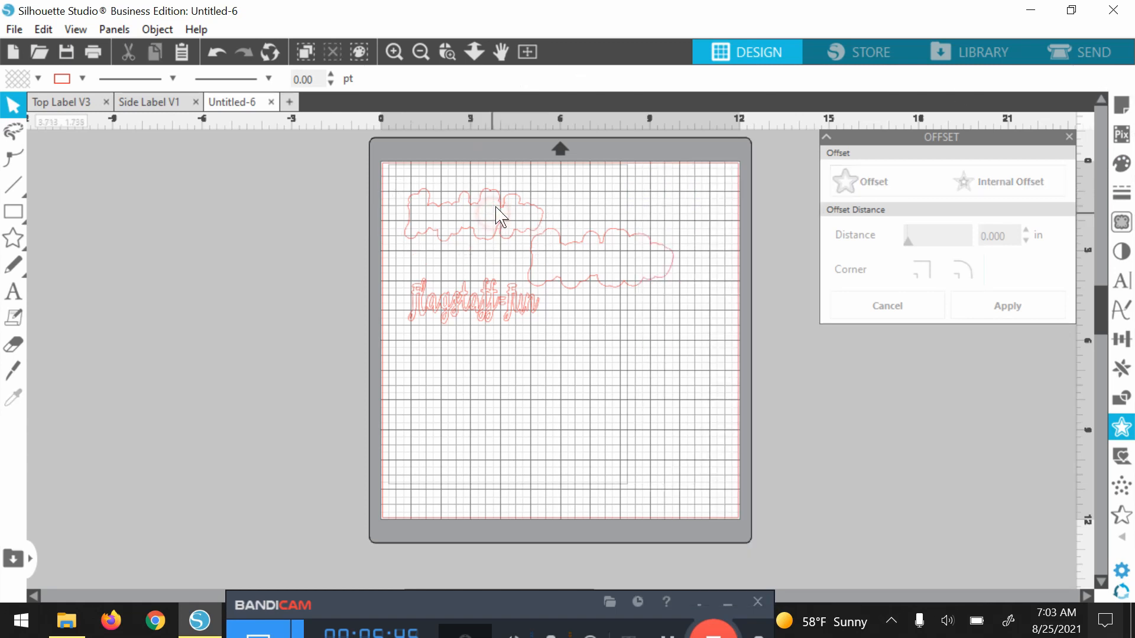
left_click(474, 217)
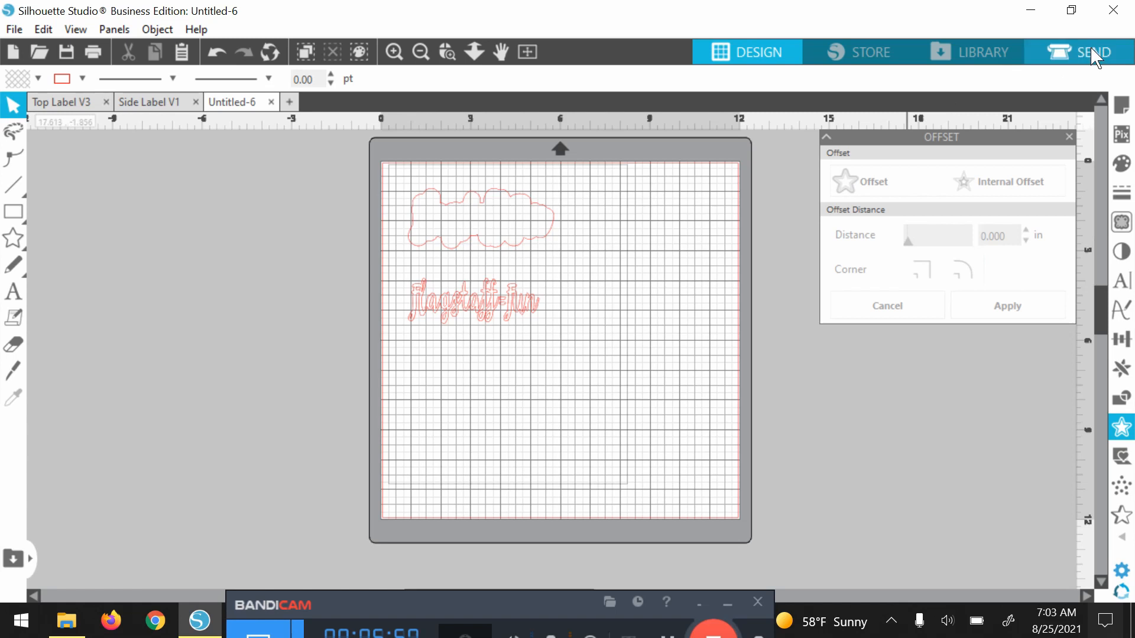
- Go to the Send screen and set the selected Flagstaff-fun phrase to Cut
left_click(1094, 51)
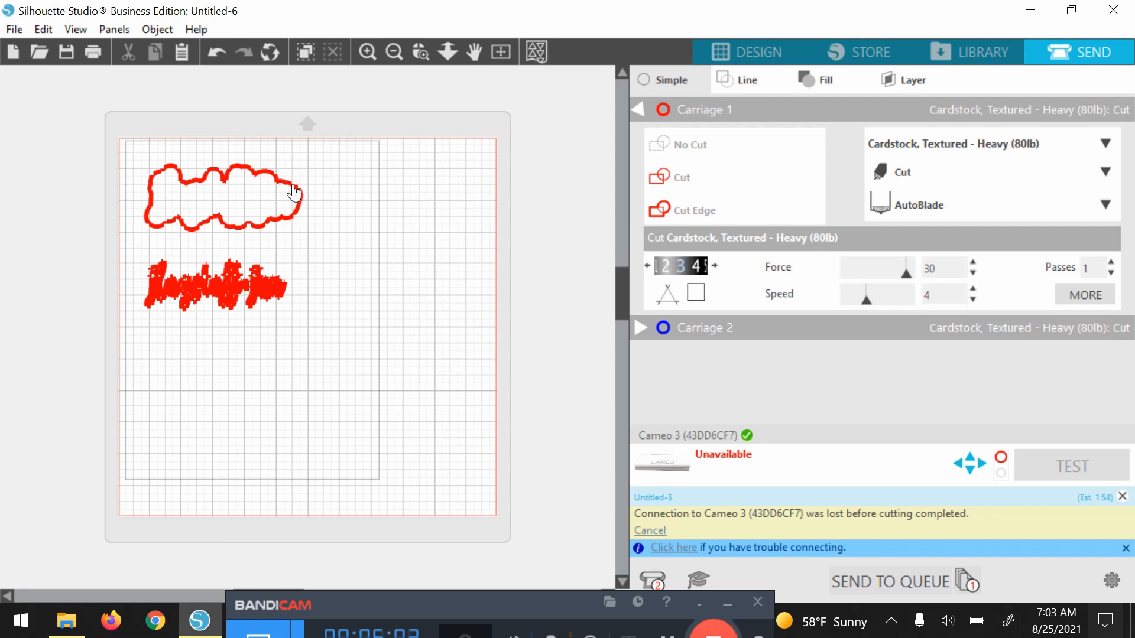
left_click(694, 210)
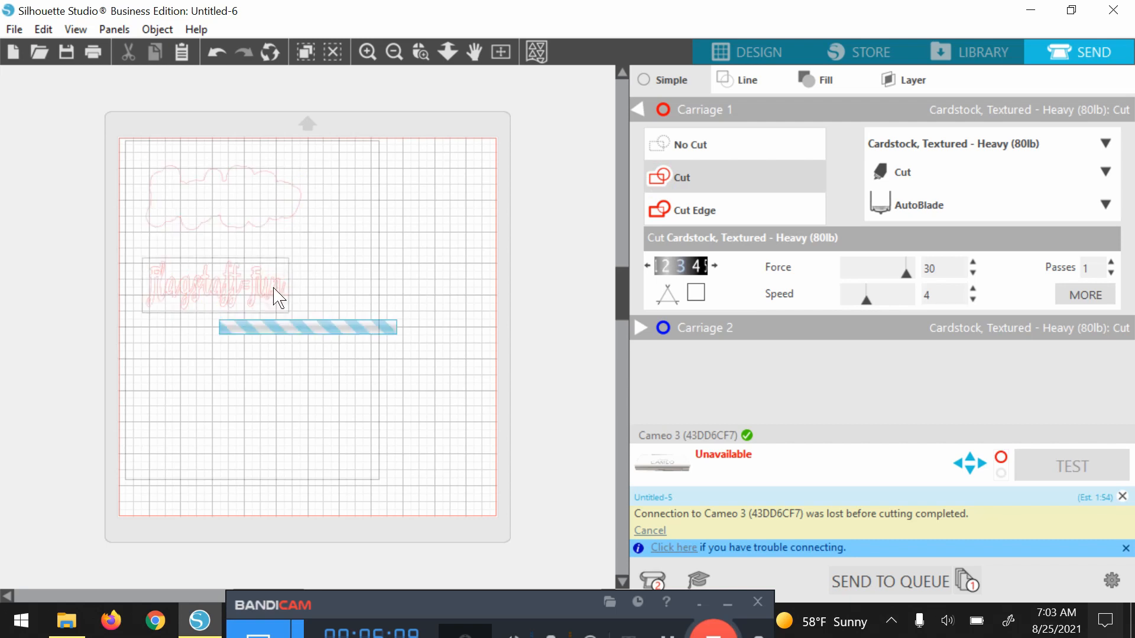
left_click(684, 177)
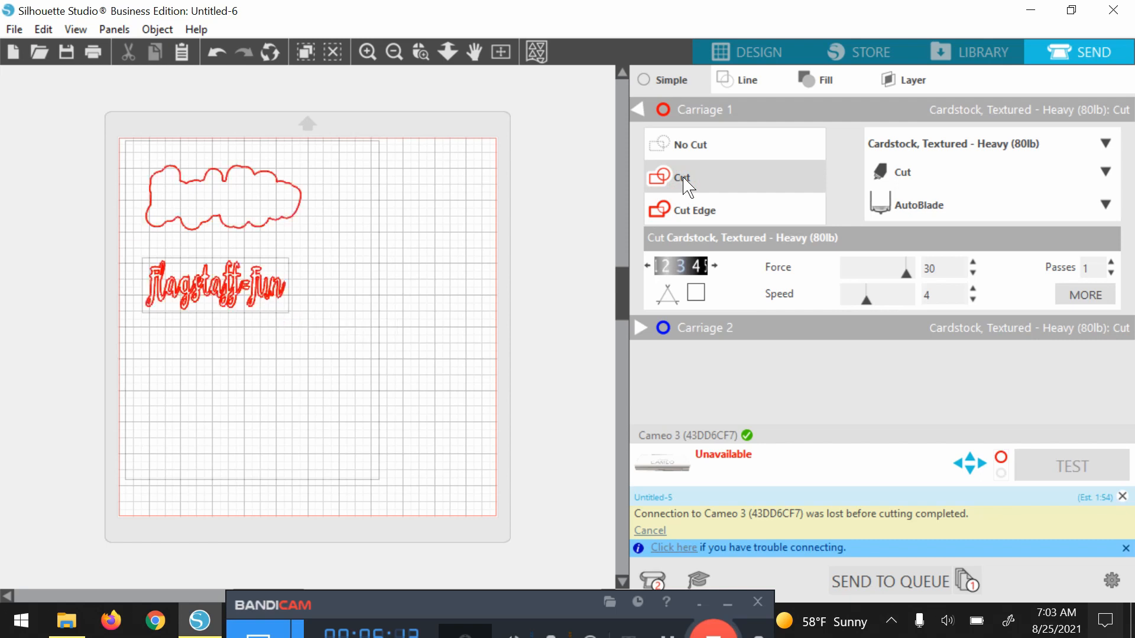
mouse_move(228, 166)
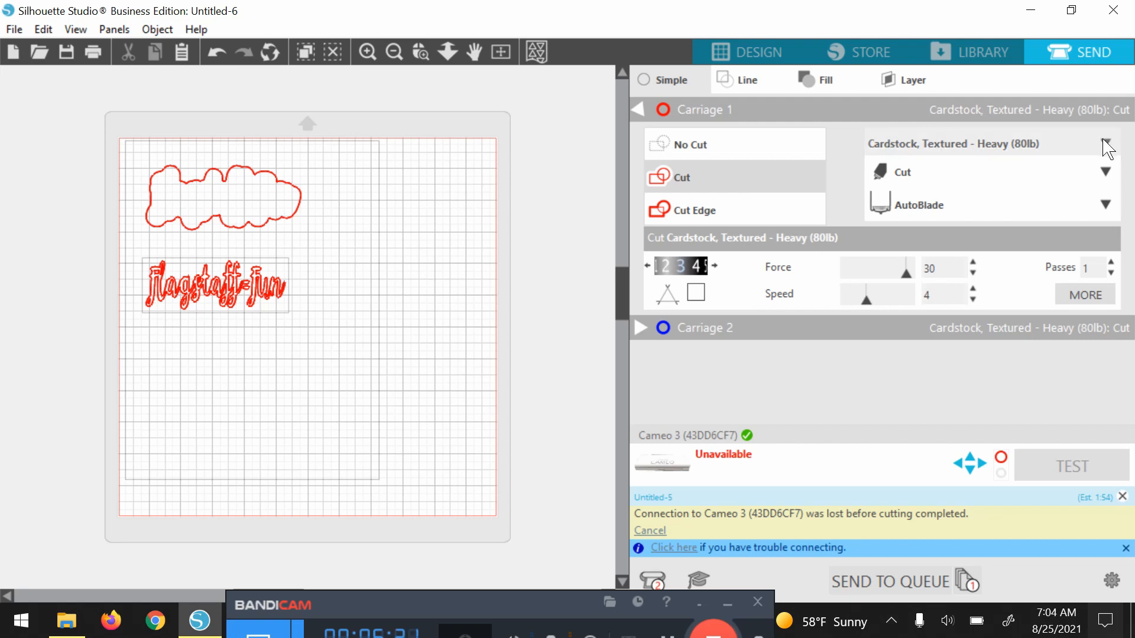
- Keep Cardstock, Textured - Heavy (80lb) as material and raise blade depth one step
left_click(1105, 143)
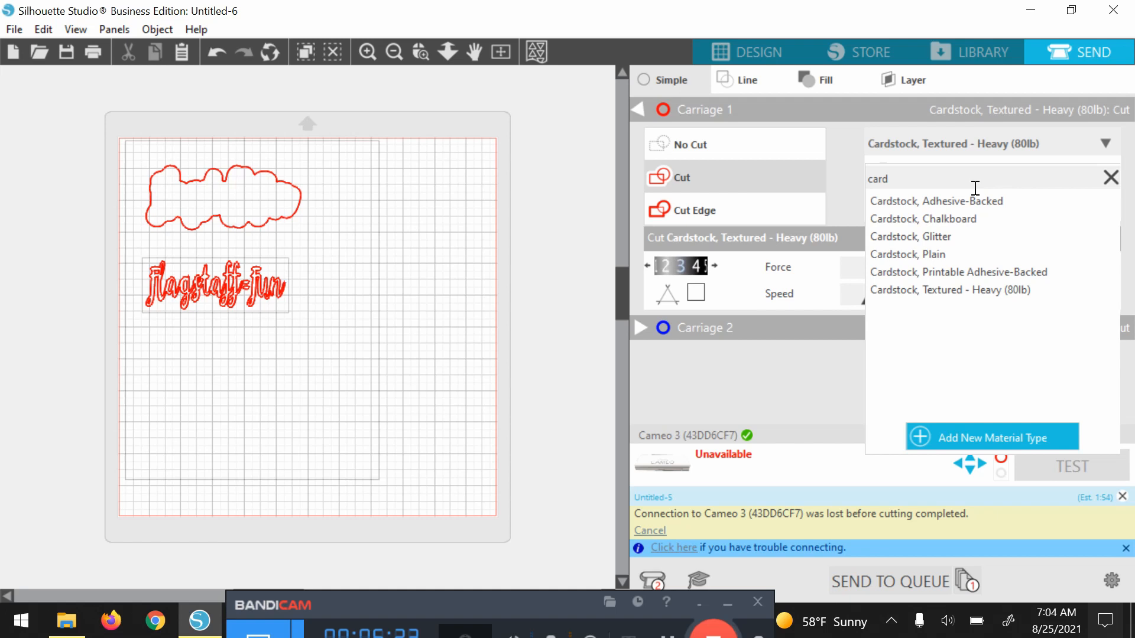
mouse_move(919, 236)
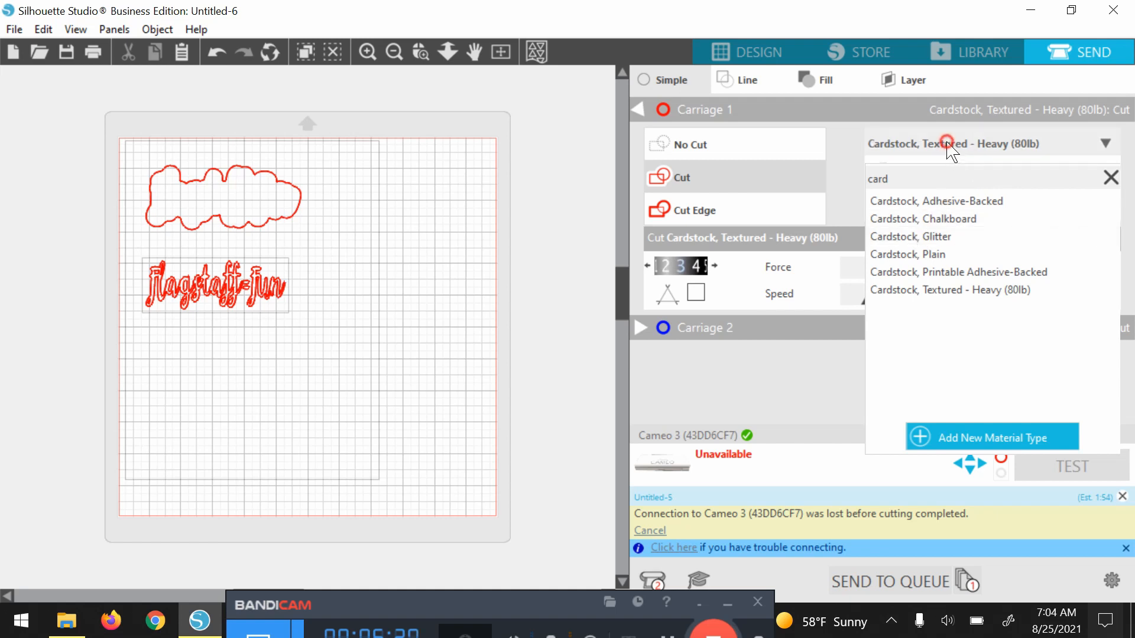
left_click(950, 291)
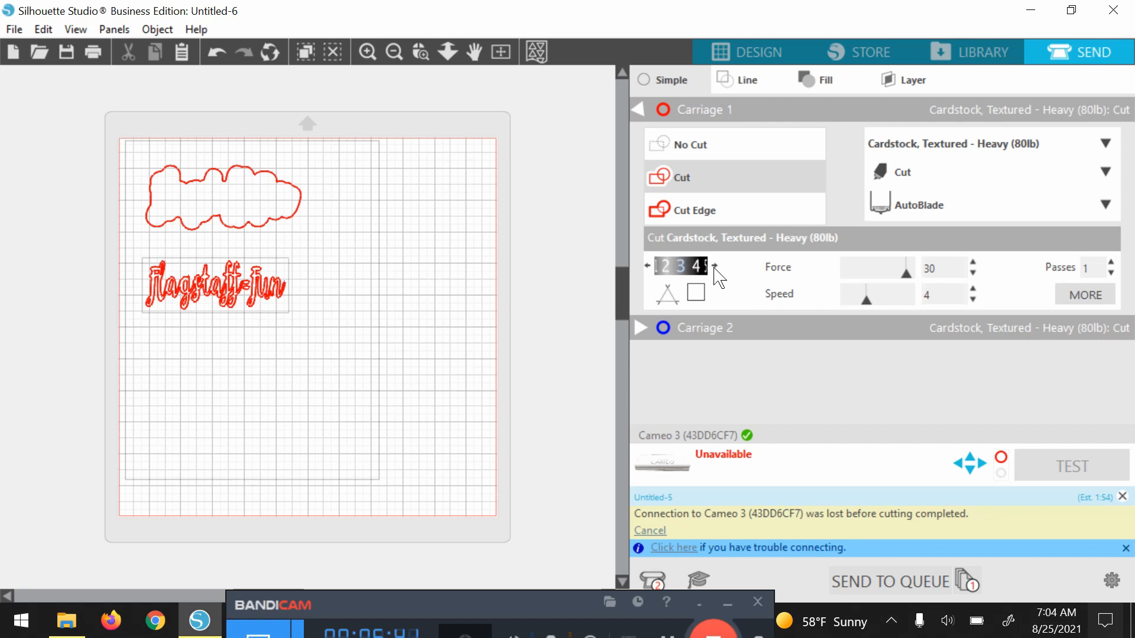
left_click(714, 262)
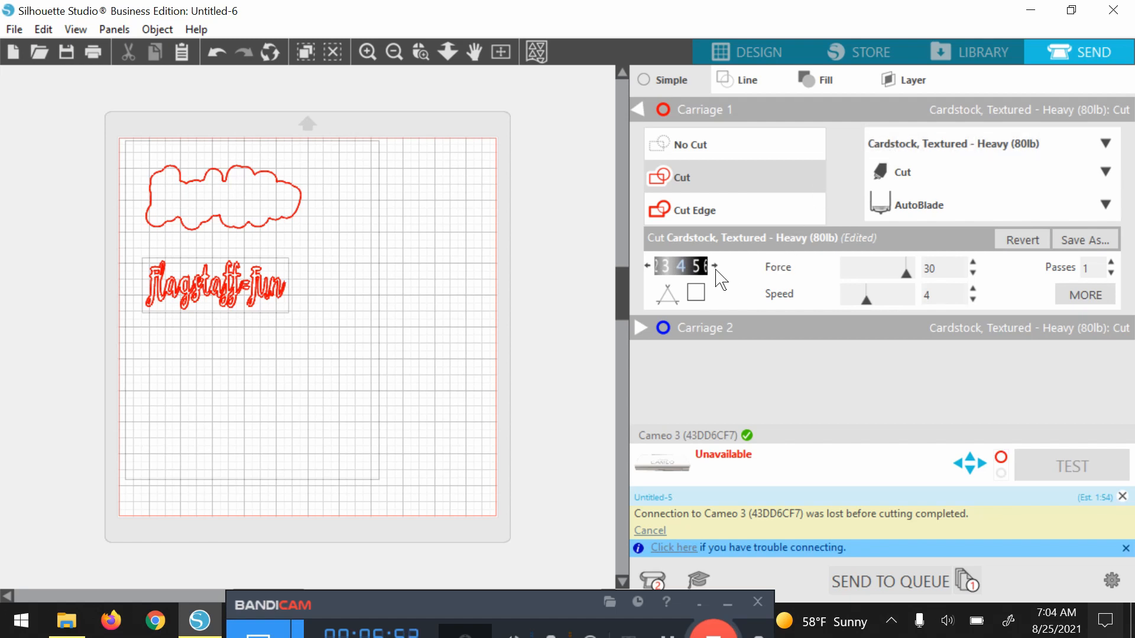
mouse_move(860, 292)
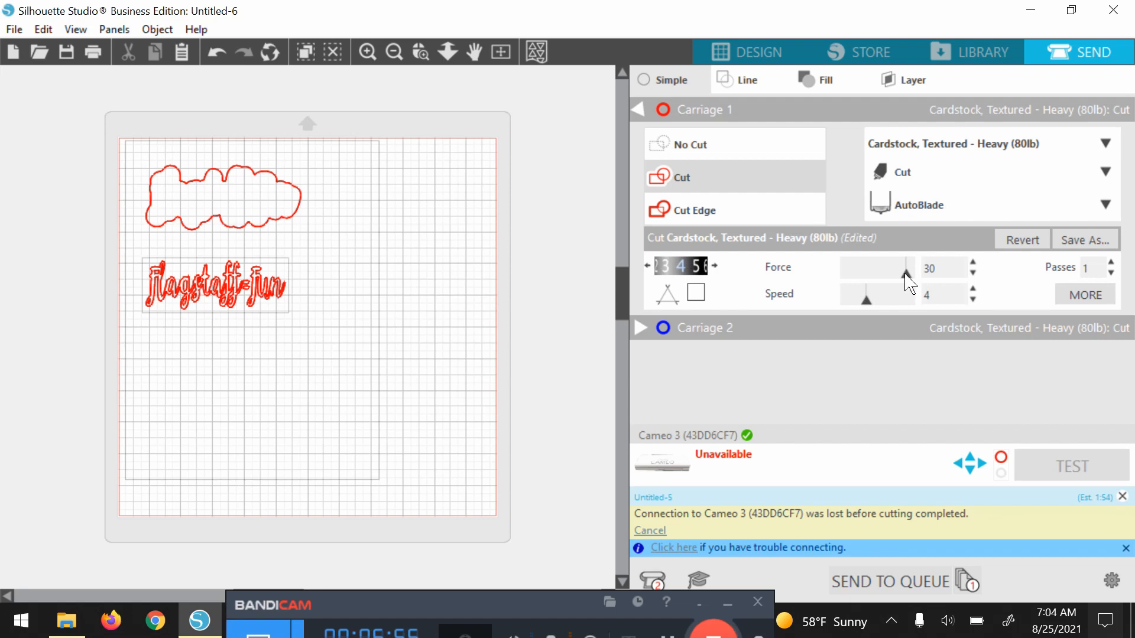
mouse_move(869, 311)
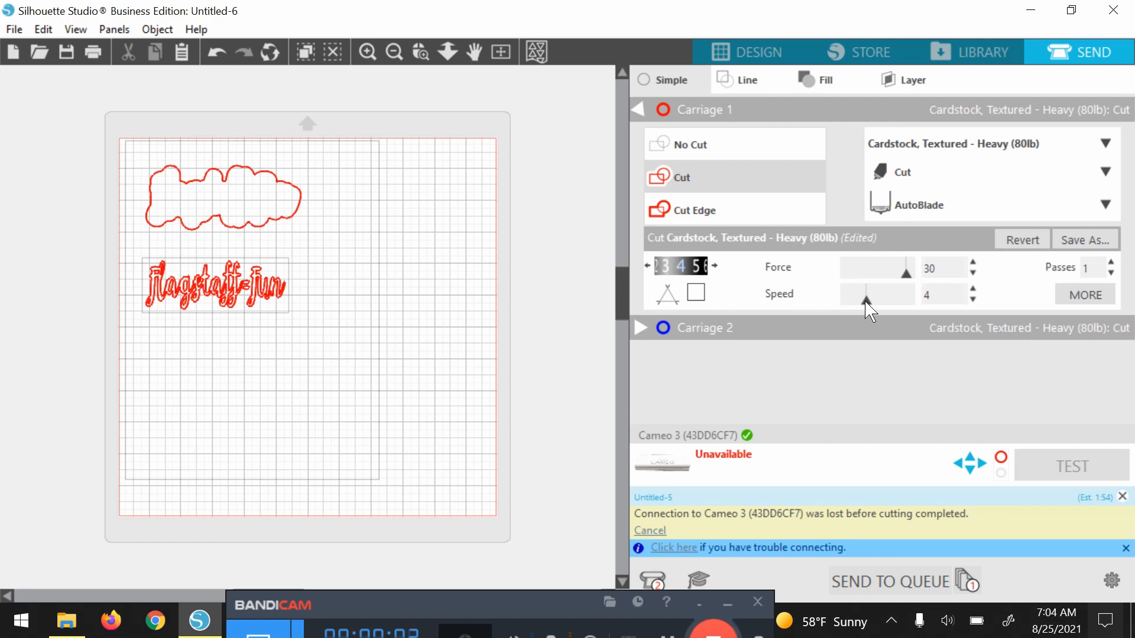
mouse_move(1063, 277)
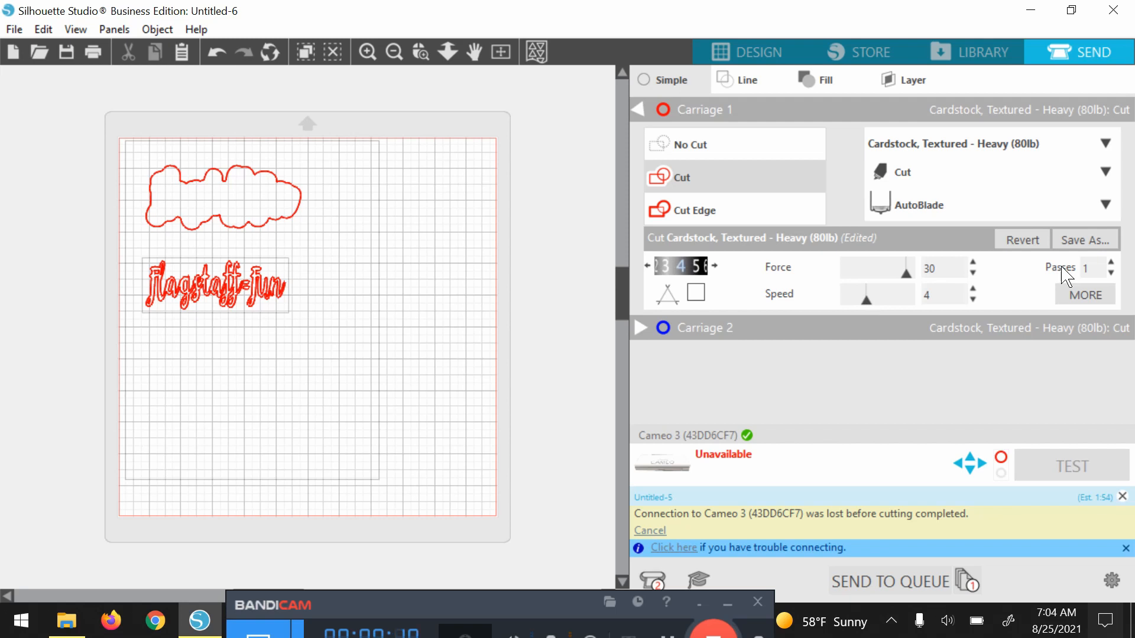
mouse_move(866, 409)
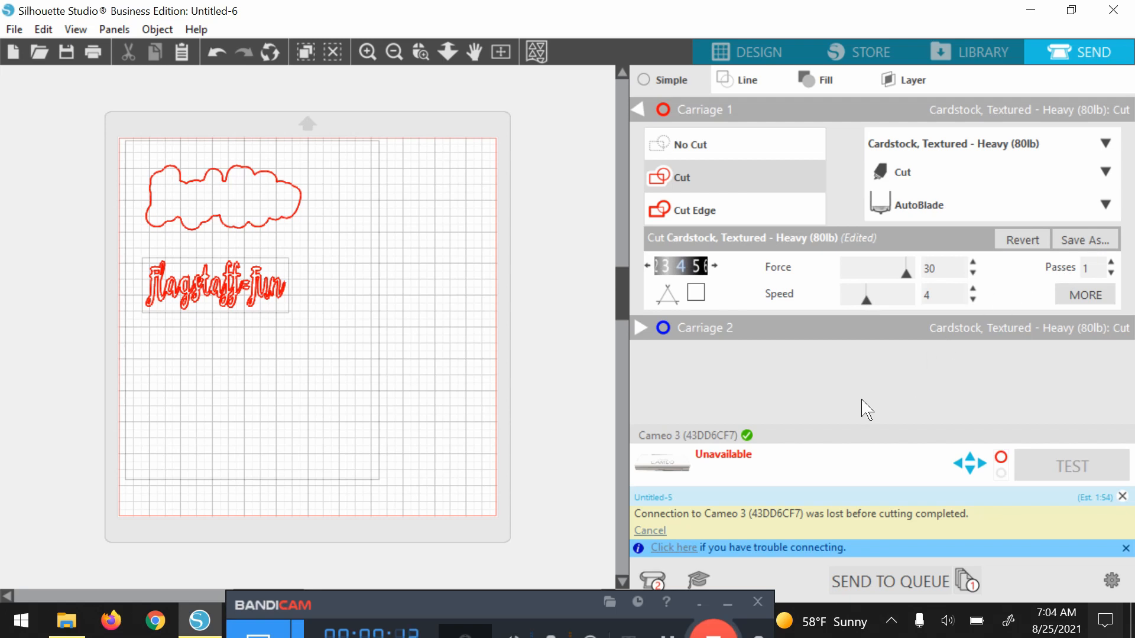
mouse_move(822, 418)
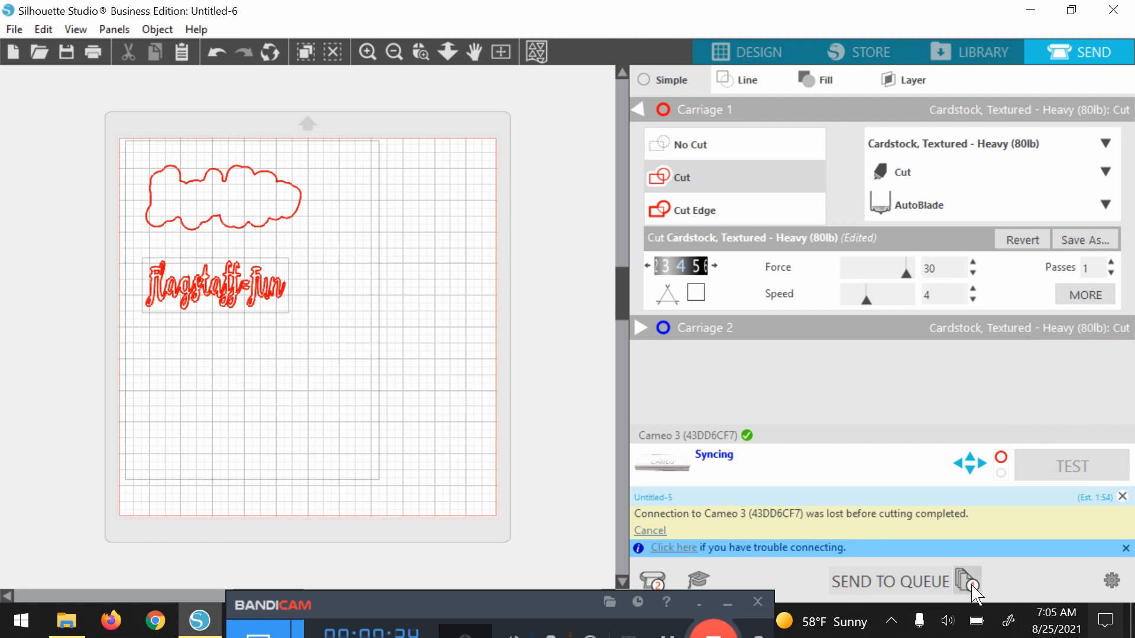
- Dismiss the 'Connection to Cameo 3 was lost' notice so the cutter shows Ready
left_click(968, 582)
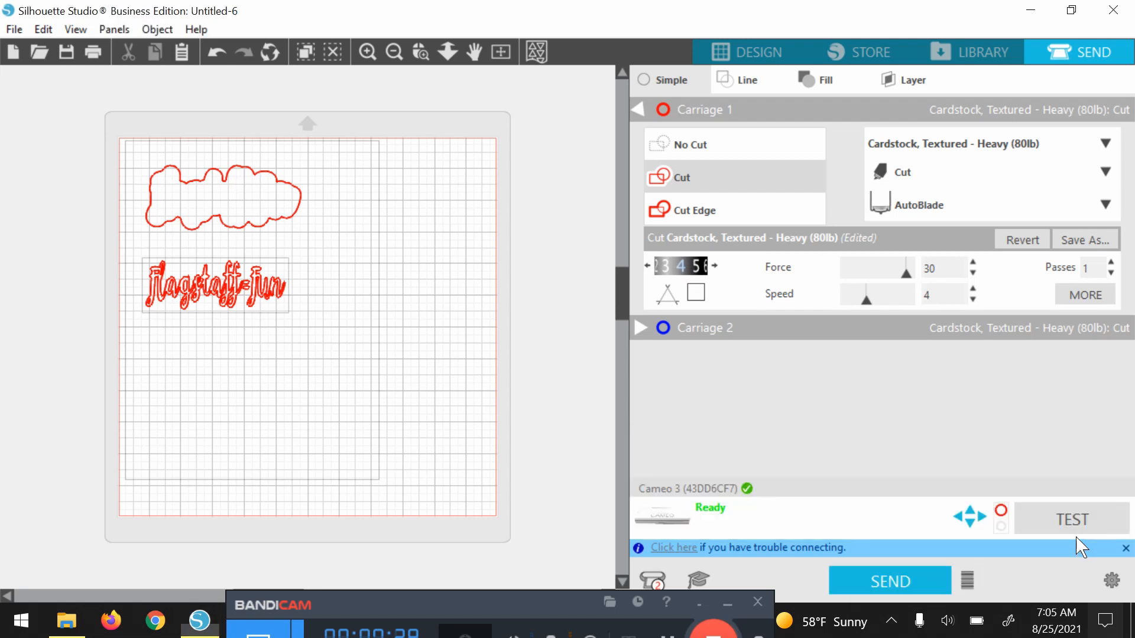
mouse_move(889, 582)
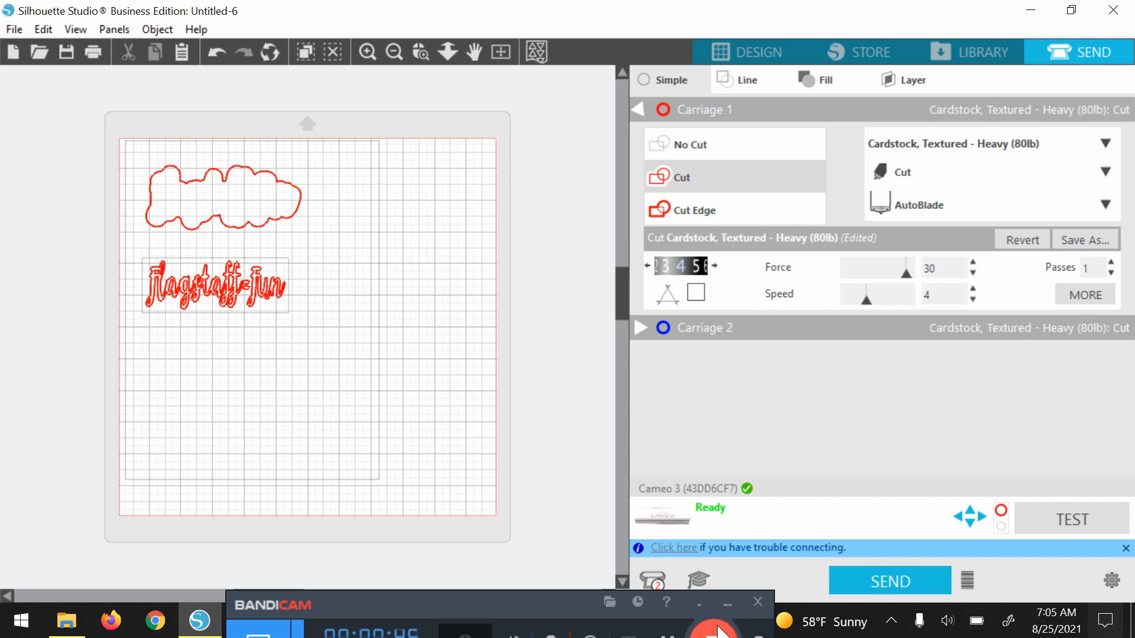
mouse_move(716, 627)
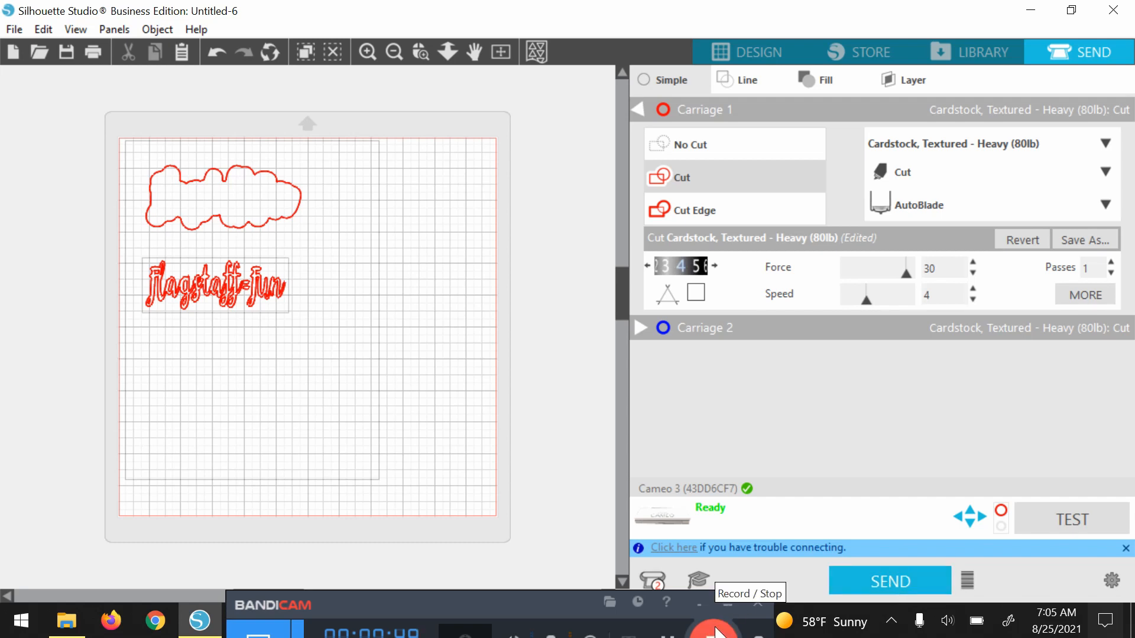